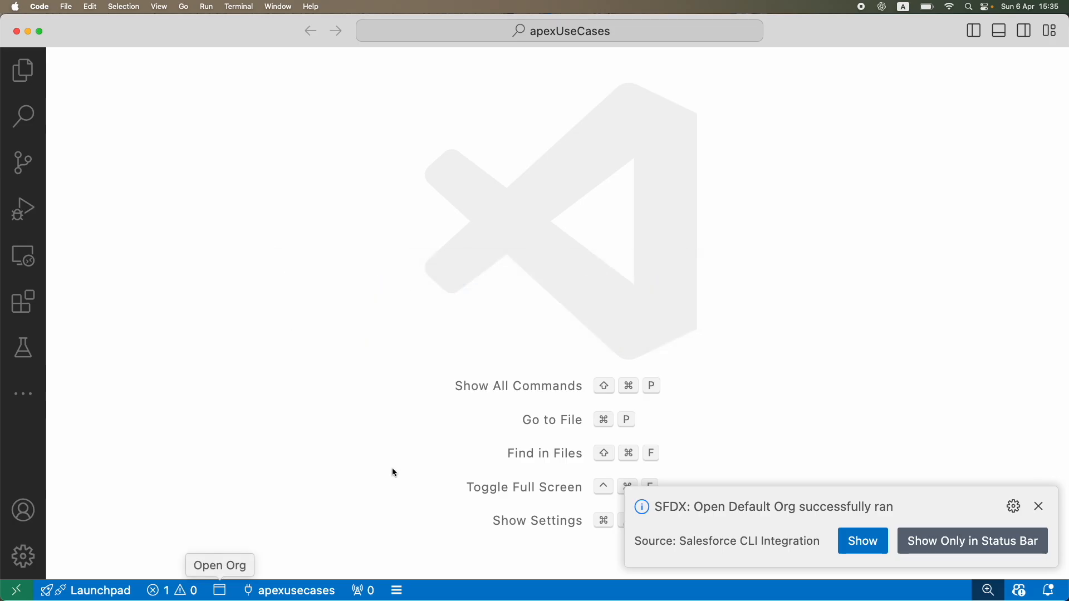
# Step: Dismiss the org-opened notice and launch the default org in the browser from the status bar
pyautogui.click(1038, 506)
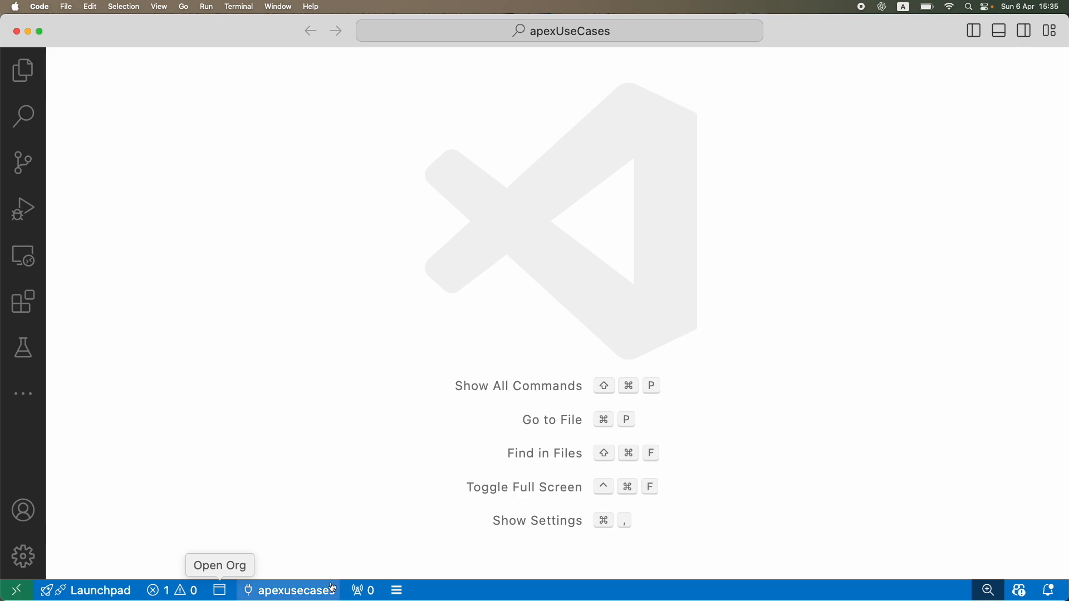
pyautogui.click(220, 591)
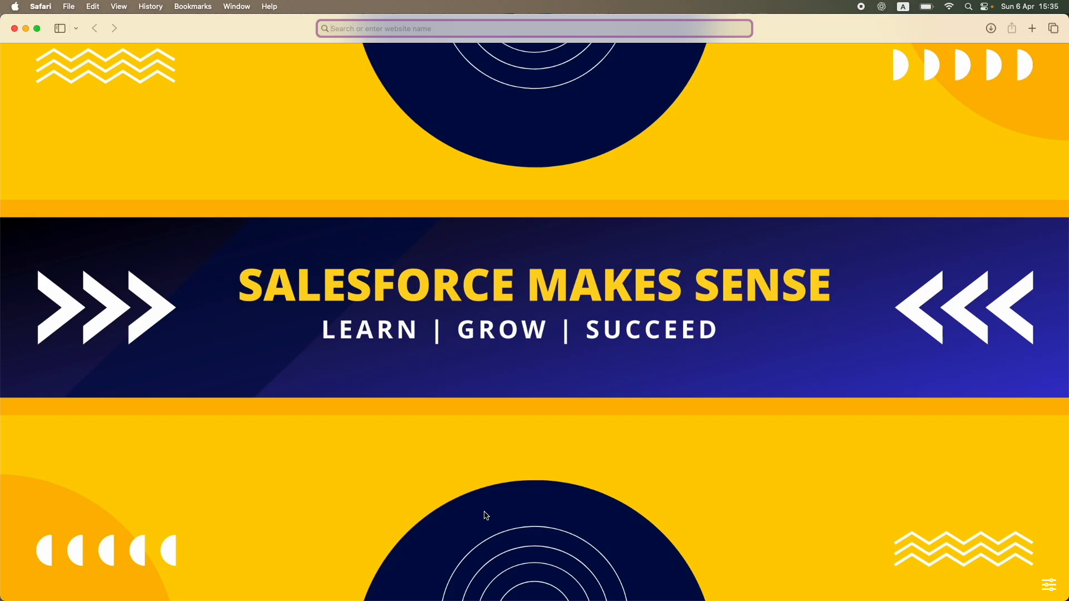
# Step: Open Developer Console from the Setup gear menu and close the Field Service promotion popup
pyautogui.click(1030, 28)
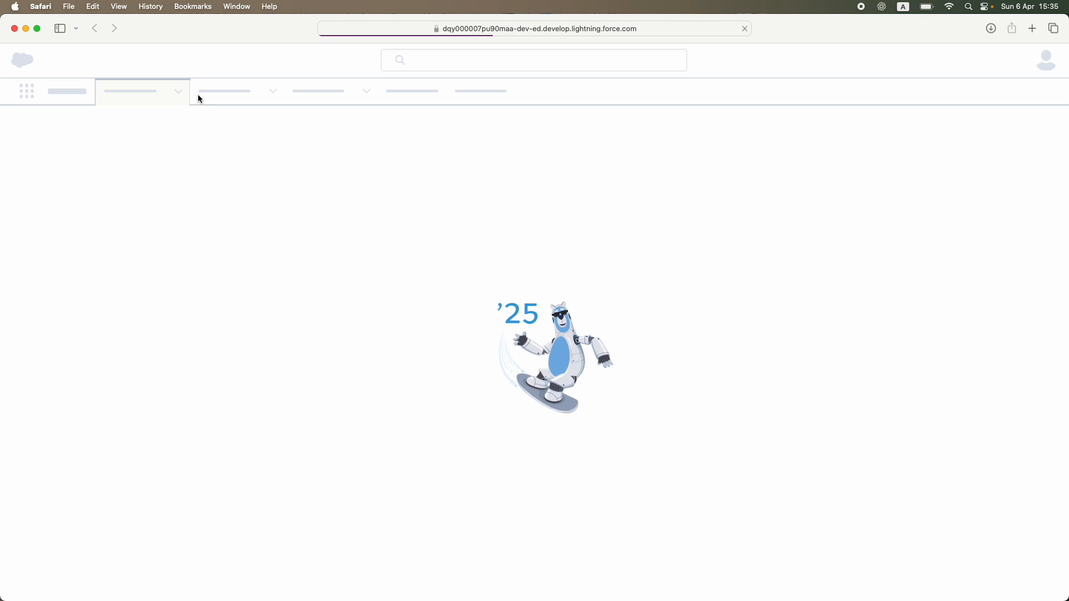
pyautogui.moveTo(217, 115)
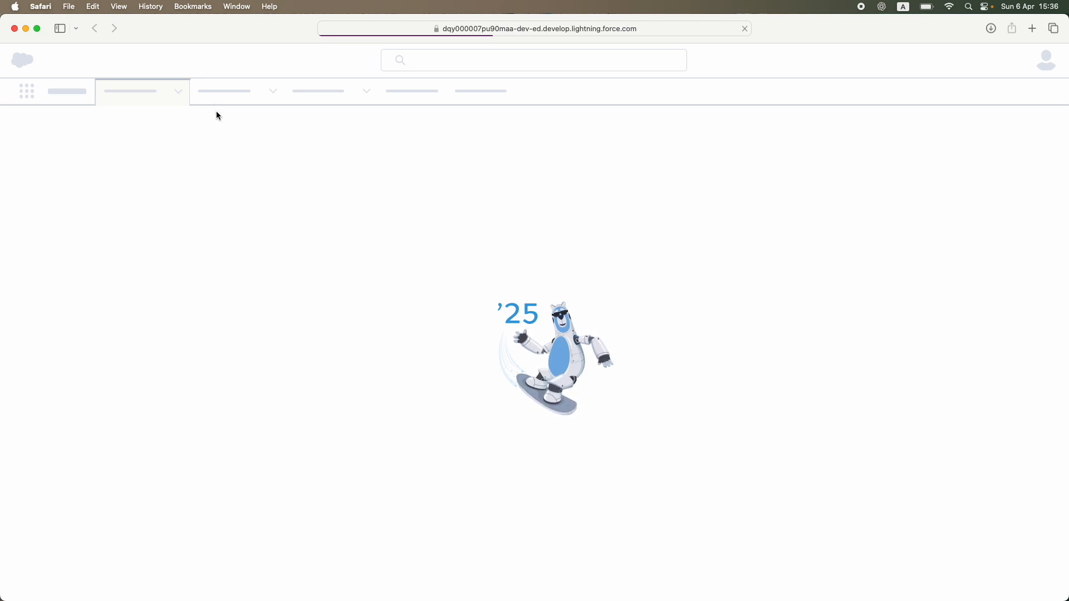
pyautogui.moveTo(230, 174)
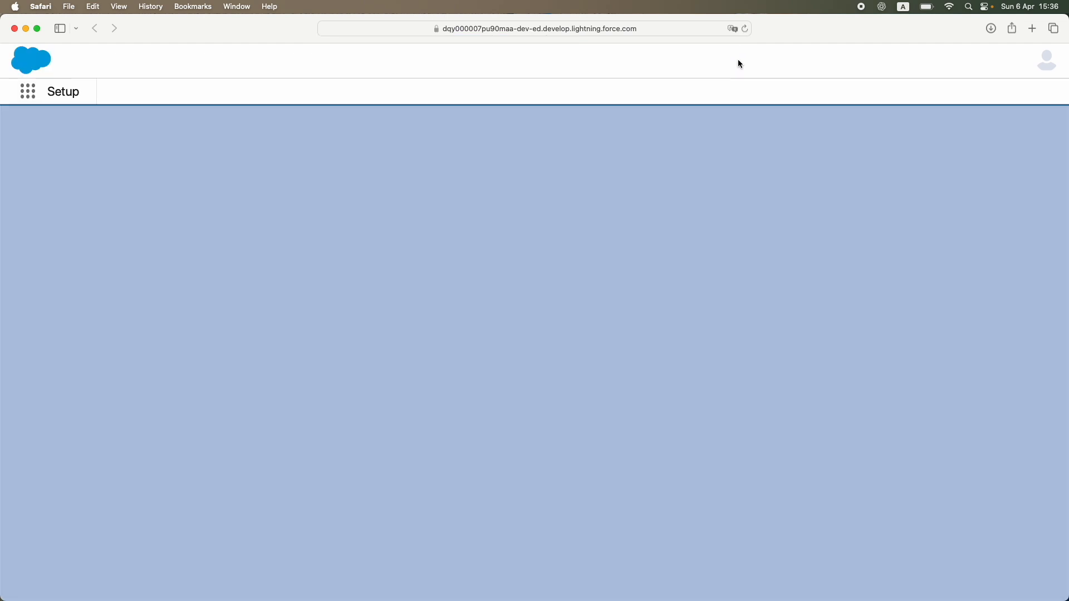
pyautogui.click(991, 60)
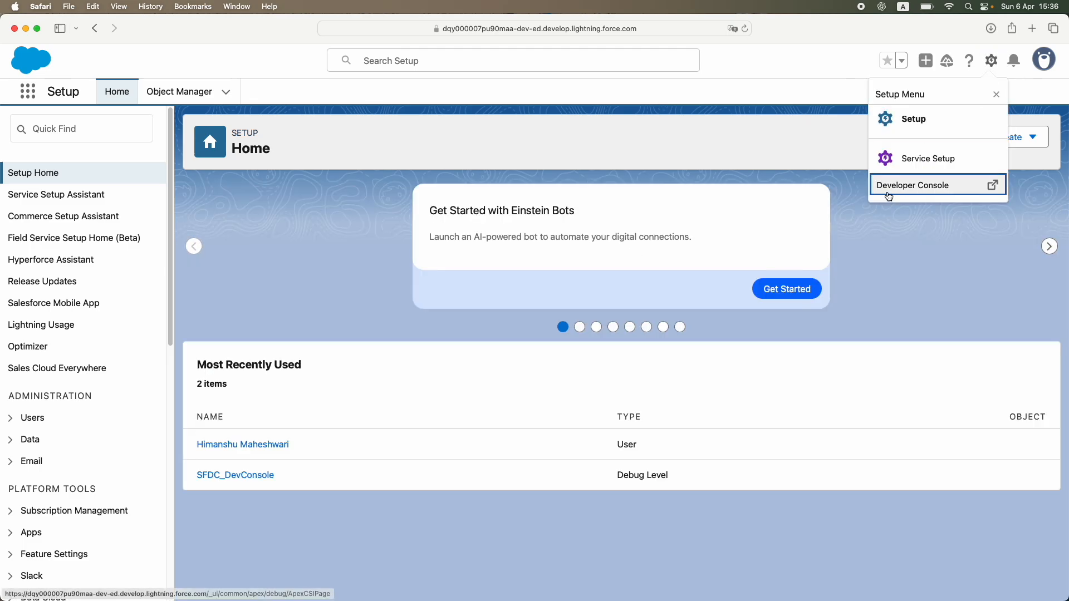
pyautogui.moveTo(887, 192)
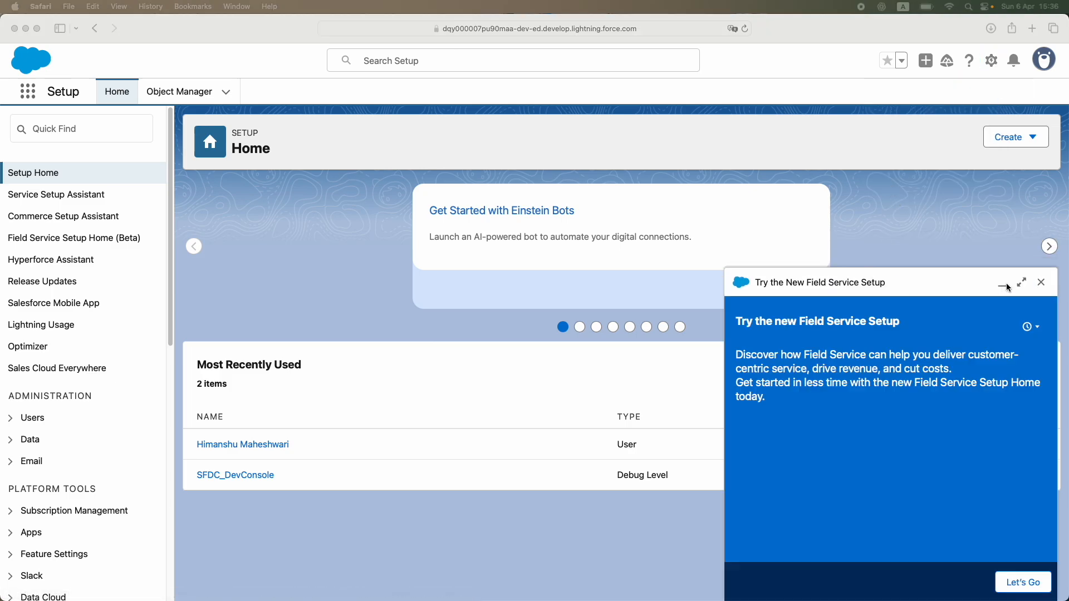
pyautogui.click(1002, 282)
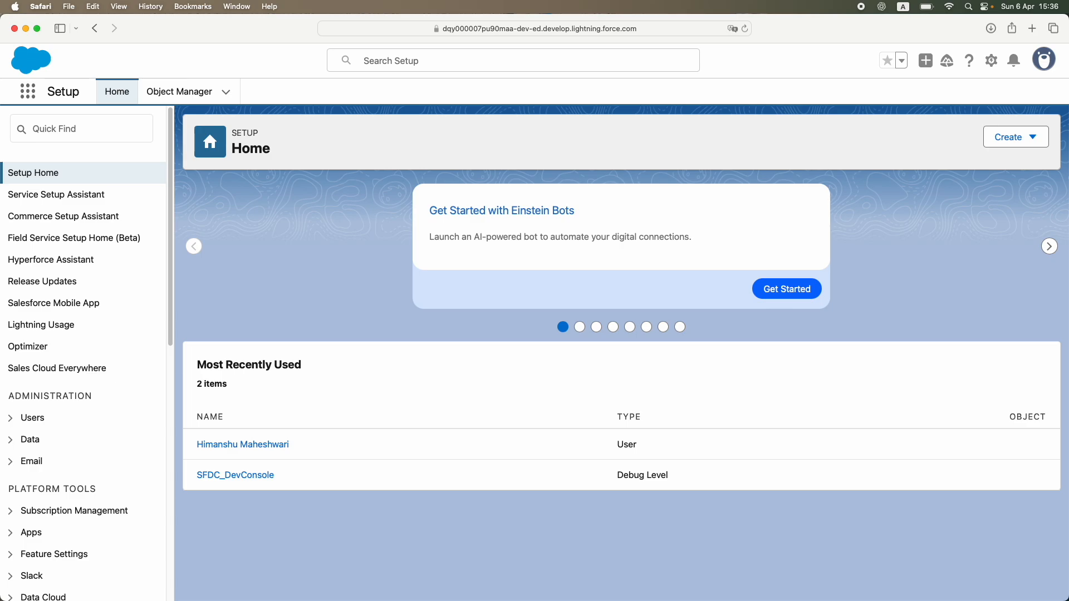
pyautogui.moveTo(224, 5)
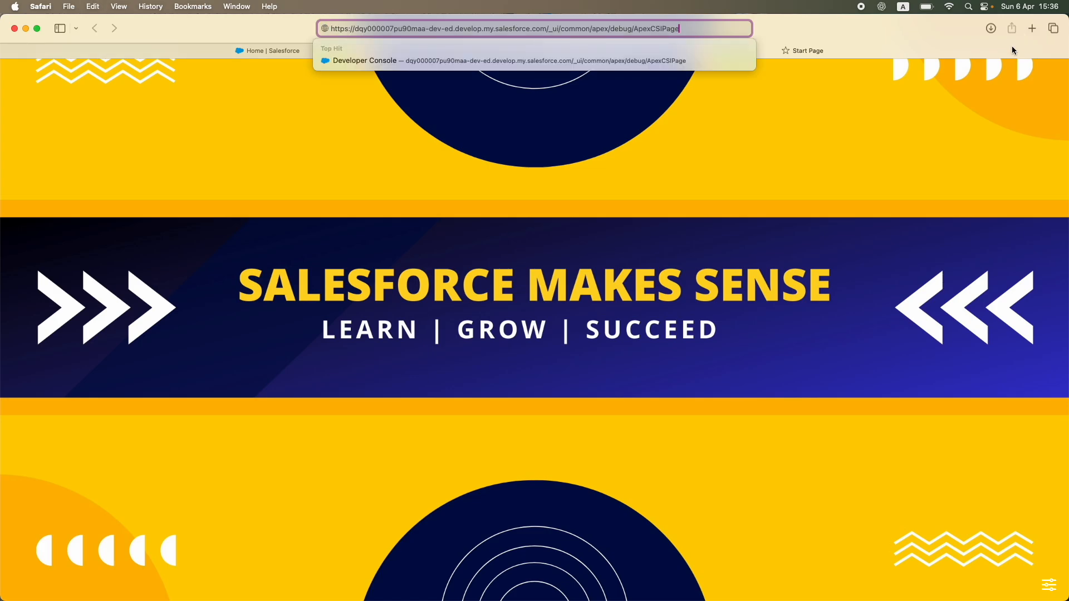
# Step: Load the Developer Console and browse File > New options without creating anything
pyautogui.press('Return')
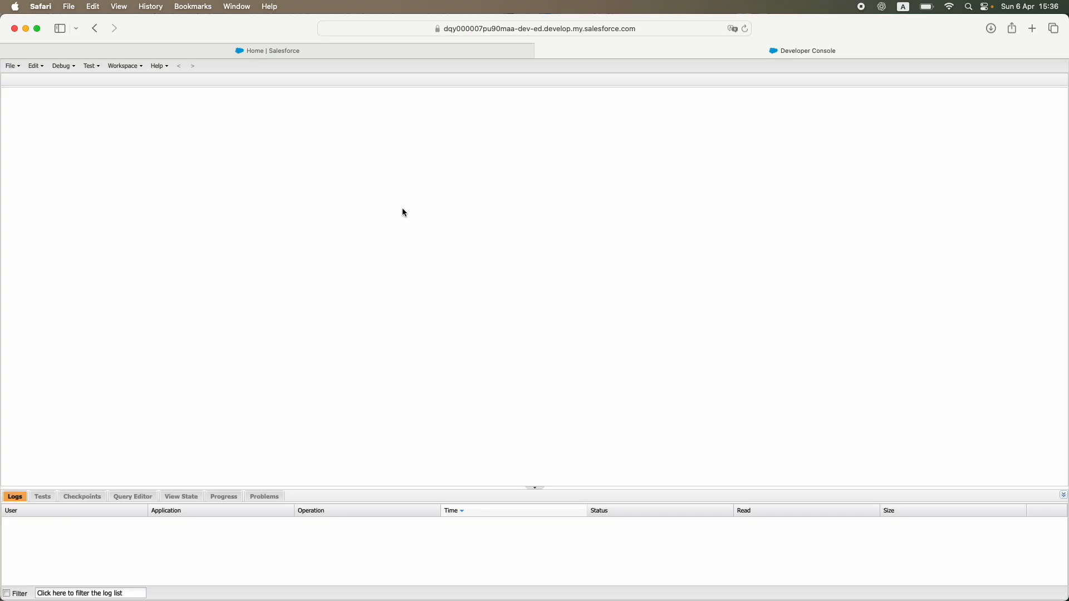
pyautogui.click(9, 65)
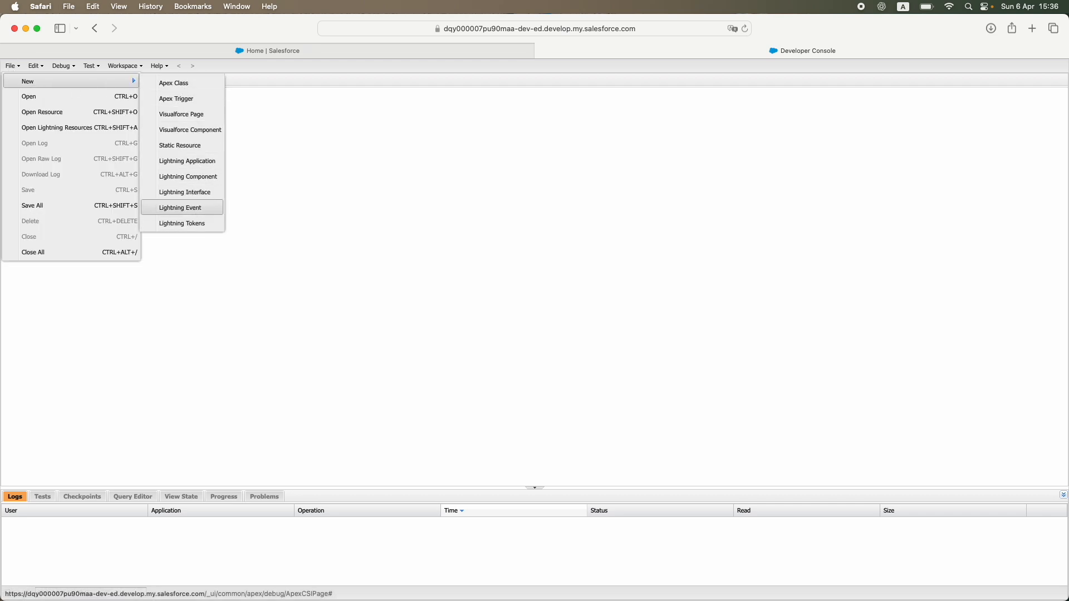
pyautogui.moveTo(184, 187)
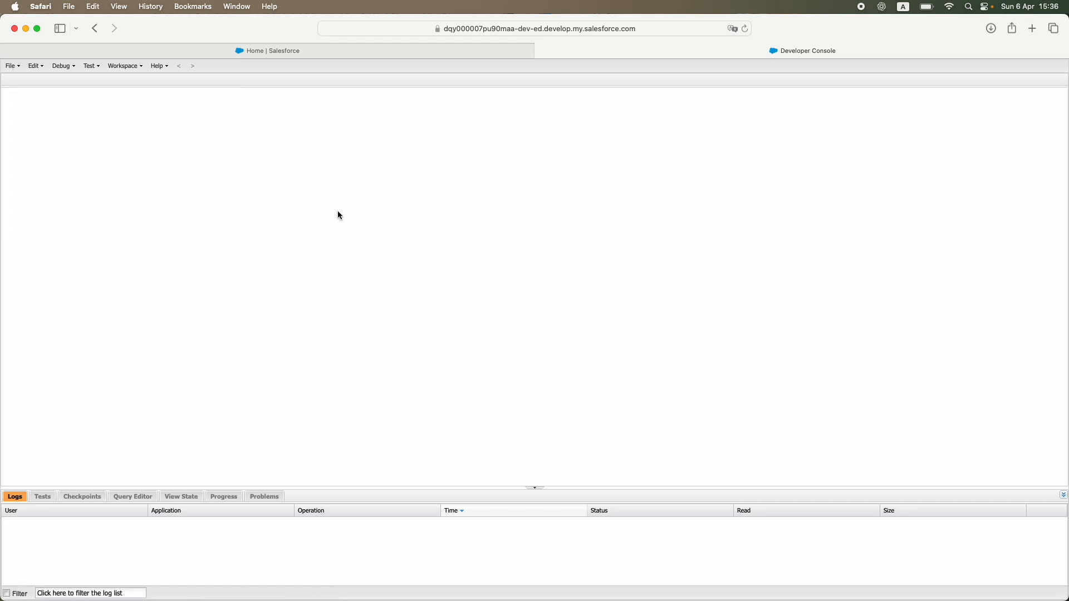
pyautogui.click(9, 65)
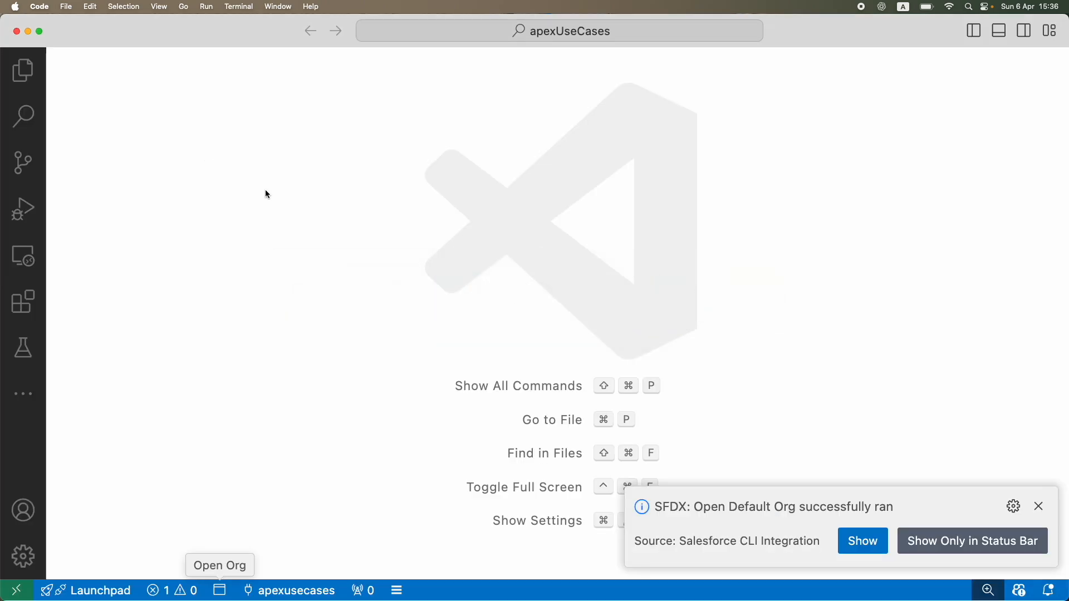
pyautogui.moveTo(297, 205)
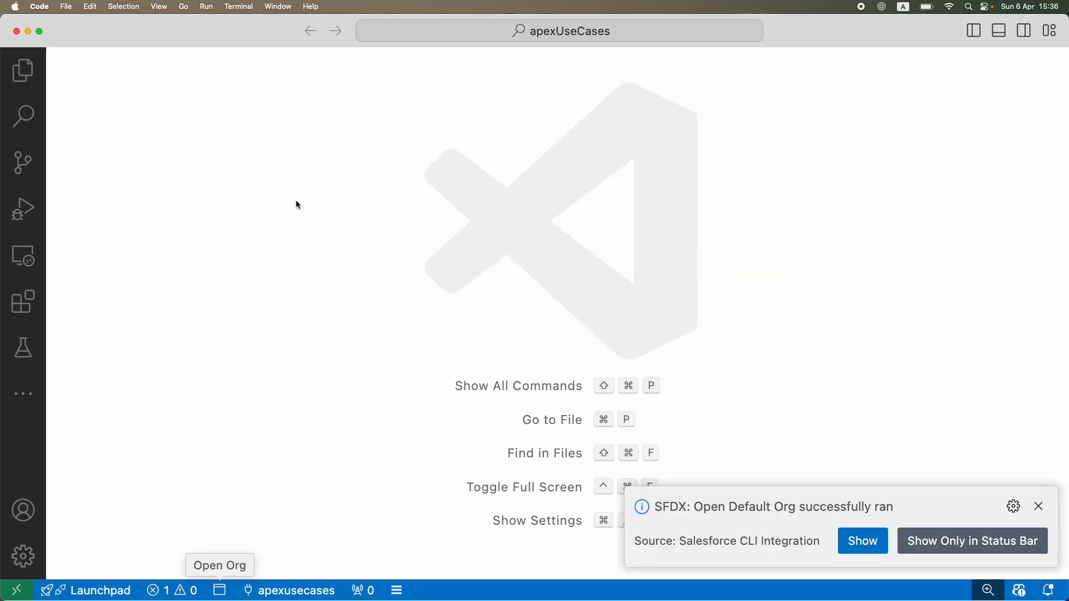
# Step: Close the SFDX org-opened success toast in VS Code
pyautogui.click(1038, 506)
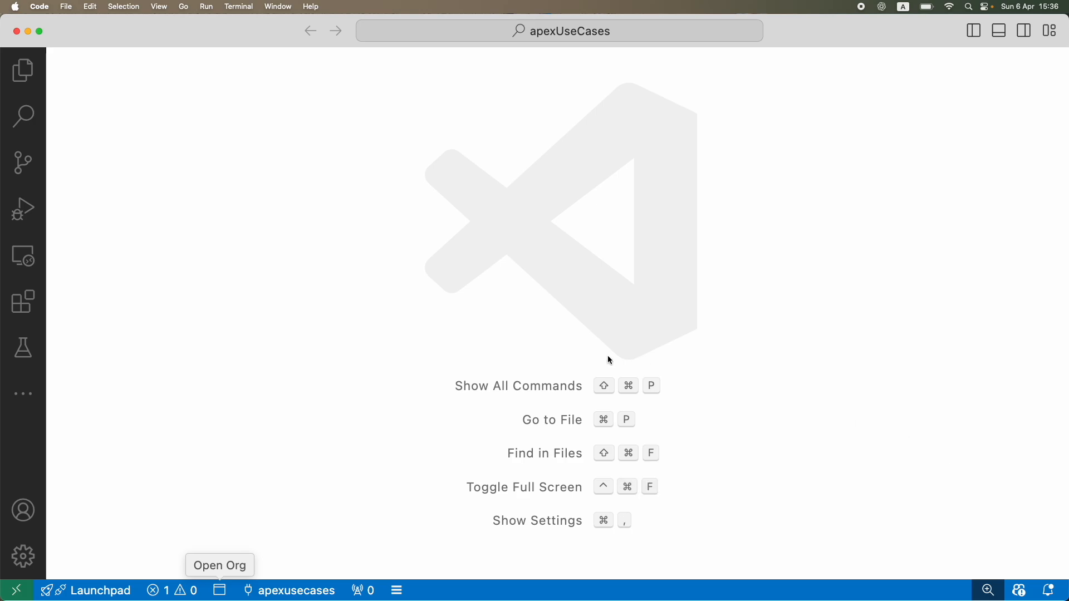
pyautogui.moveTo(86, 403)
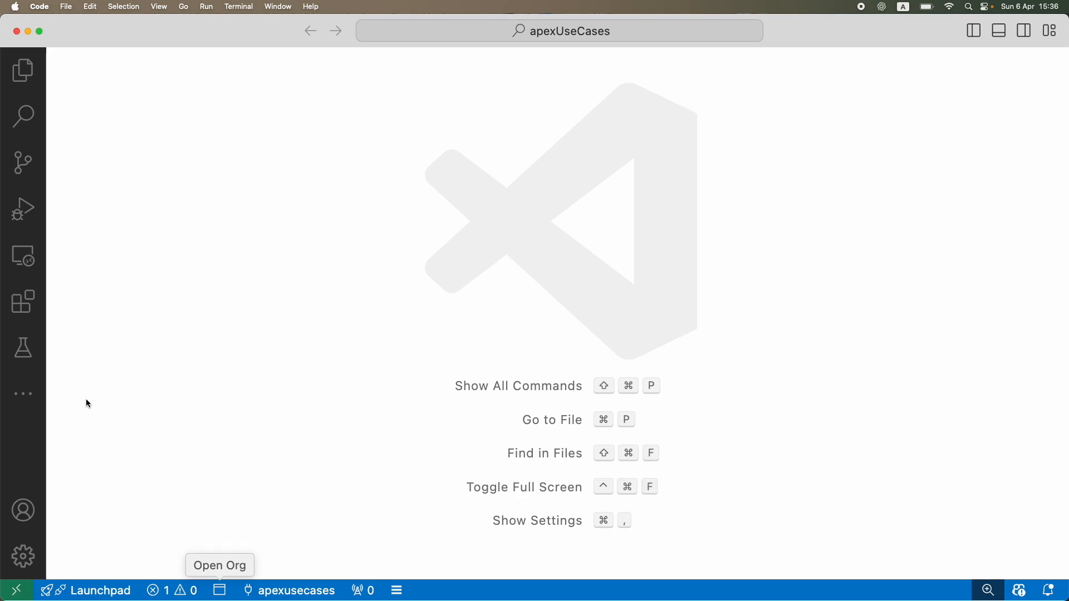
pyautogui.moveTo(79, 364)
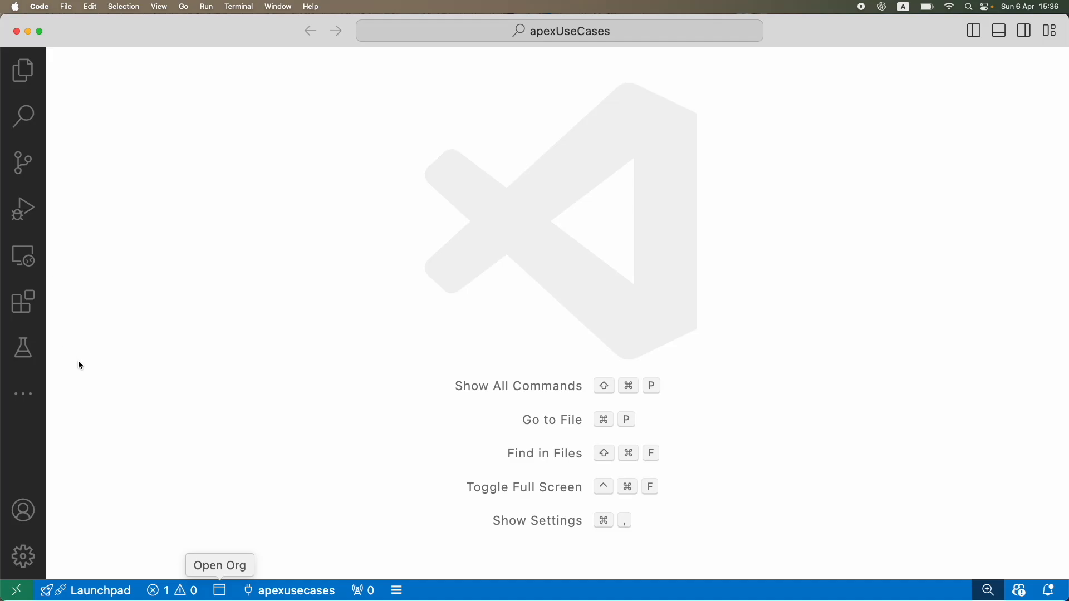
pyautogui.moveTo(392, 297)
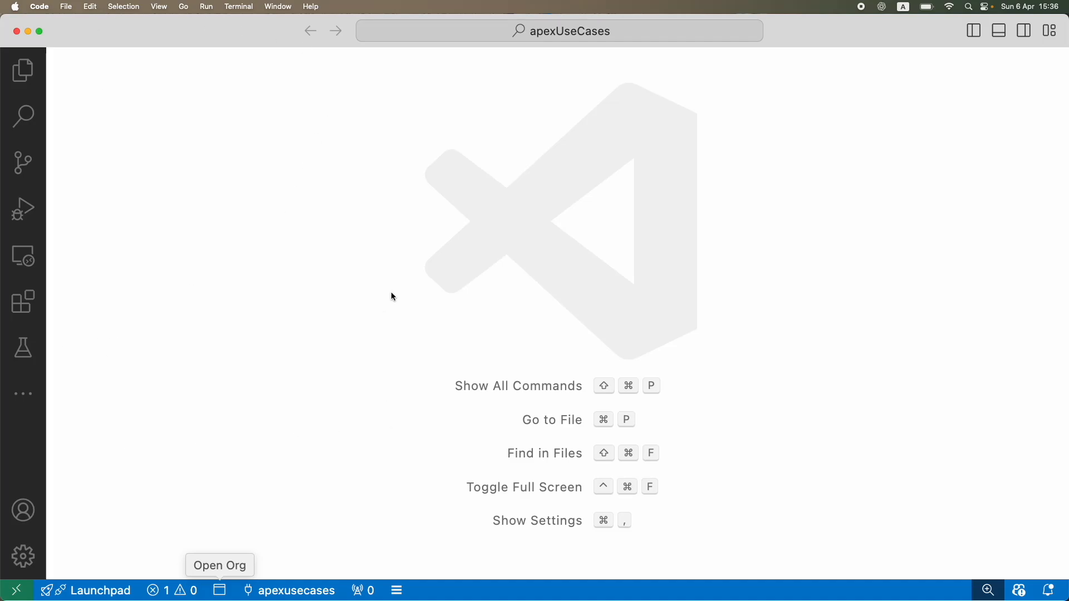
pyautogui.moveTo(629, 469)
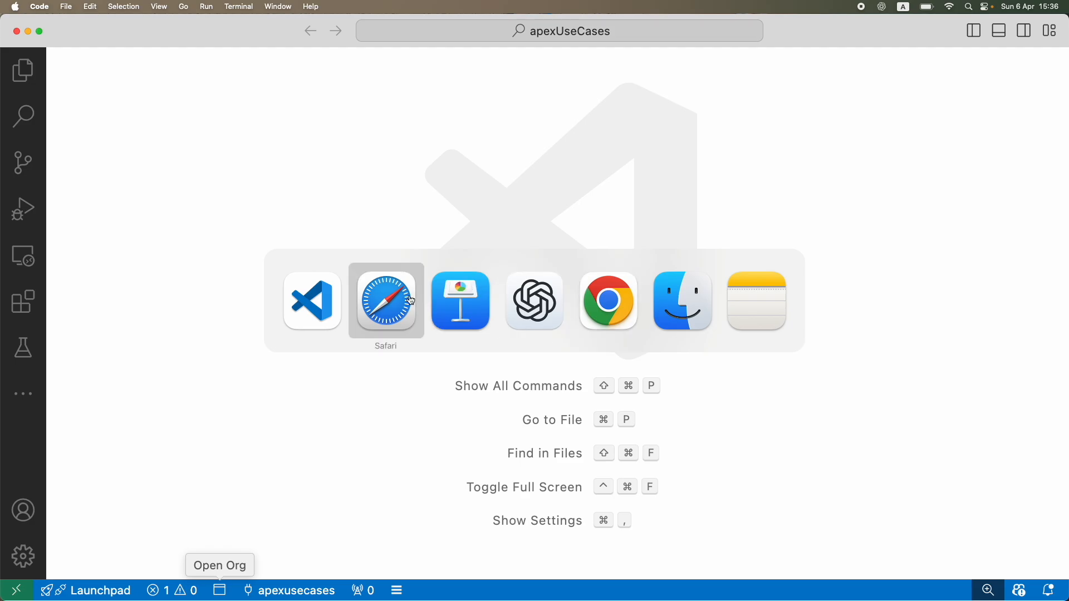
# Step: Bring Keynote forward to the 'Set Up Your Visual Studio Code' slide
pyautogui.click(459, 301)
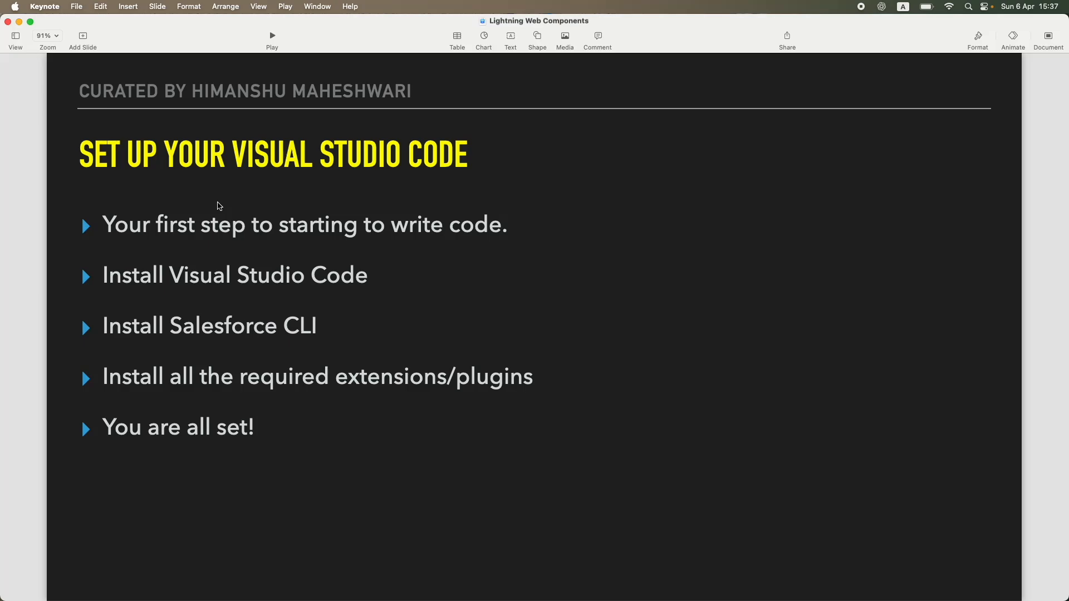
pyautogui.moveTo(188, 330)
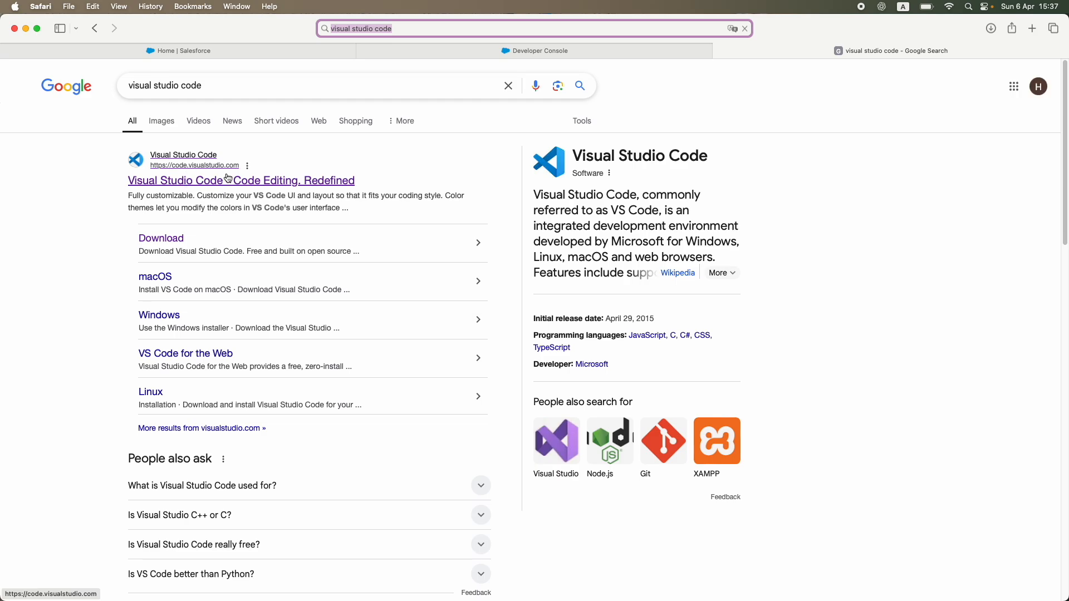
pyautogui.moveTo(186, 184)
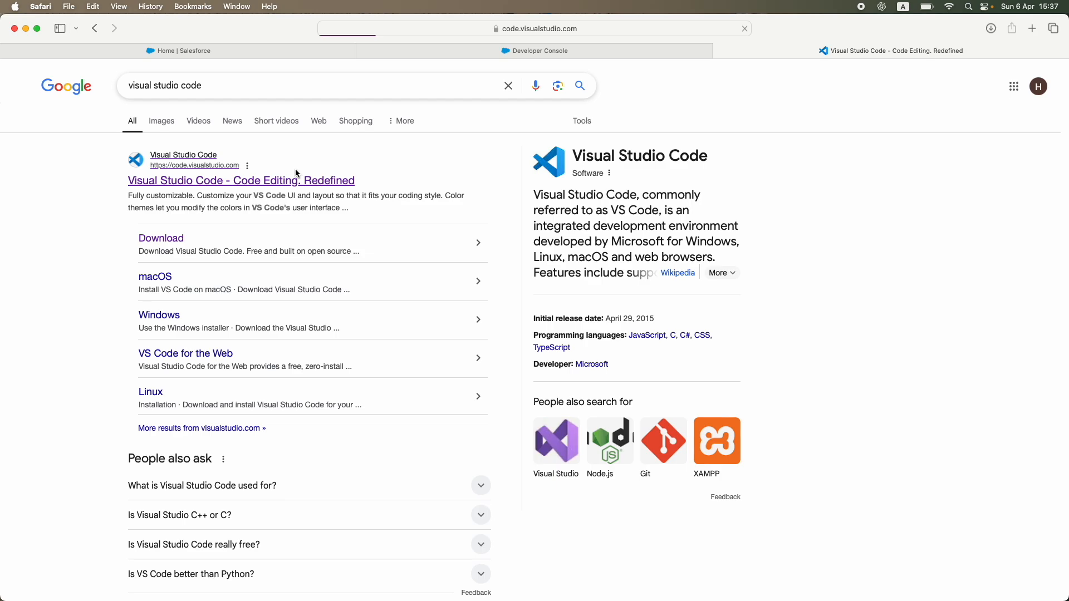
# Step: Open code.visualstudio.com from the search results and scroll through the homepage
pyautogui.click(241, 180)
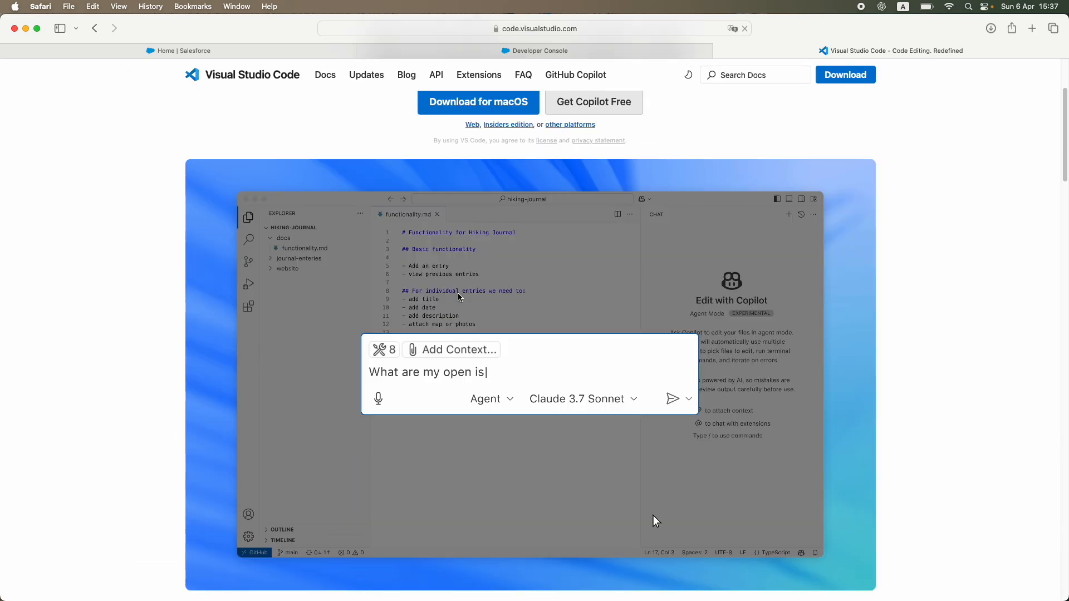
pyautogui.scroll(-3)
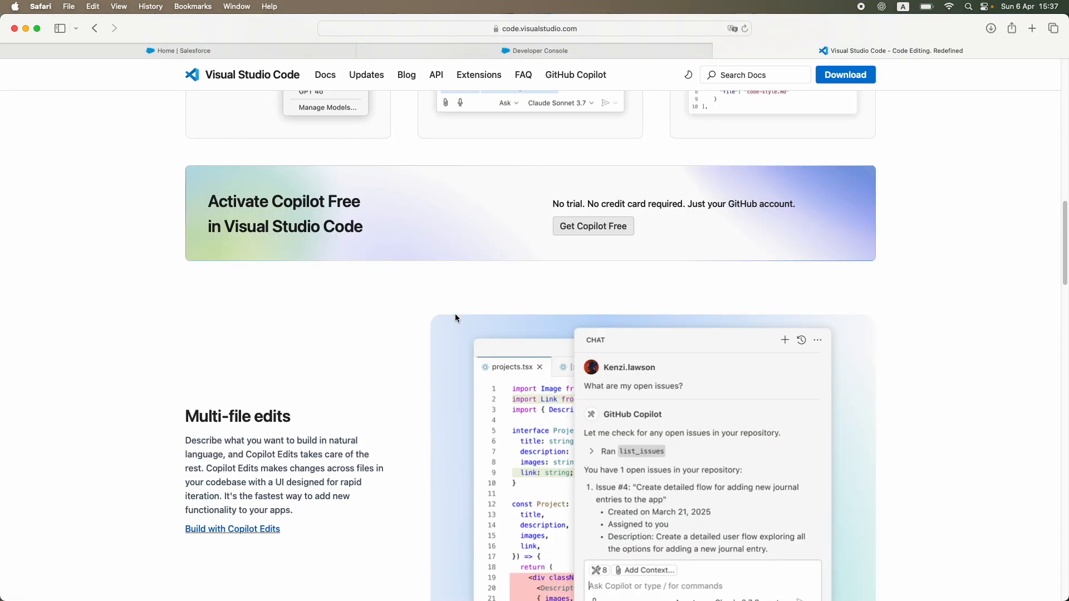
pyautogui.scroll(-3)
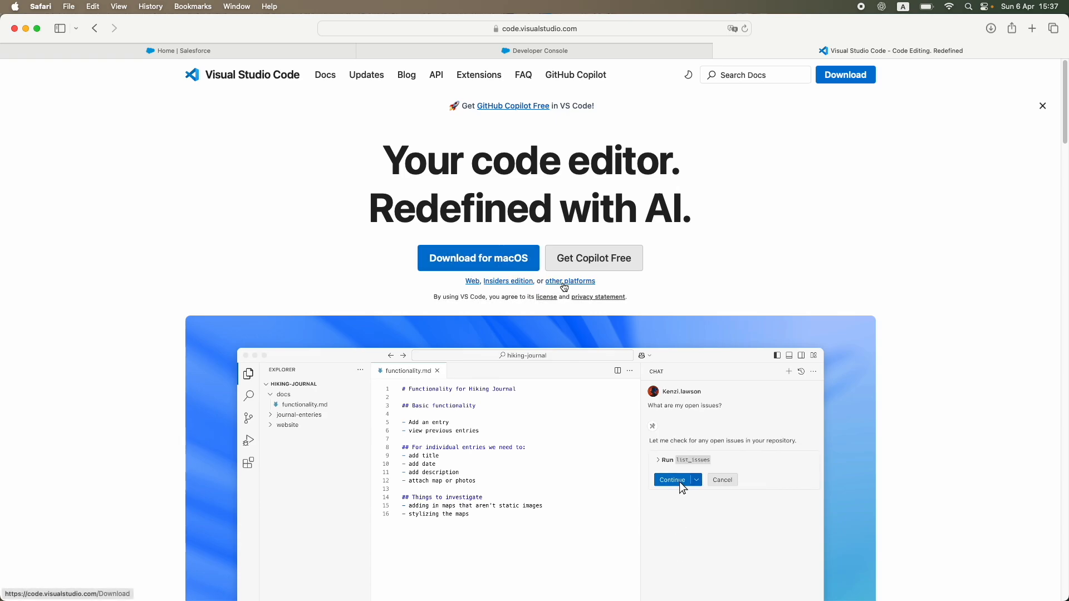
# Step: Open the Visual Studio Code download page listing Windows, Linux and Mac builds
pyautogui.click(671, 480)
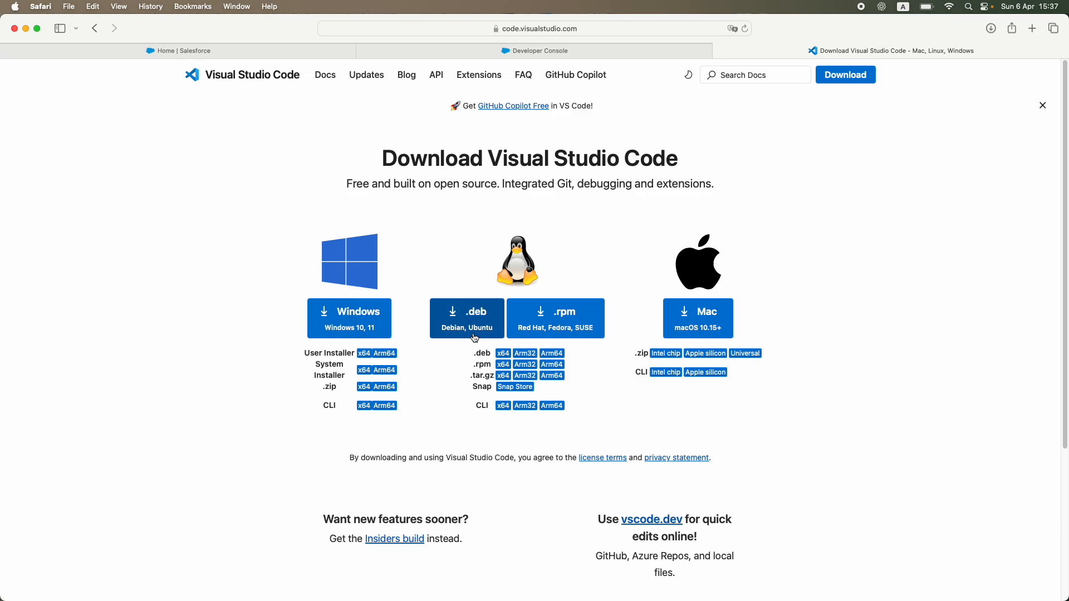
pyautogui.moveTo(486, 283)
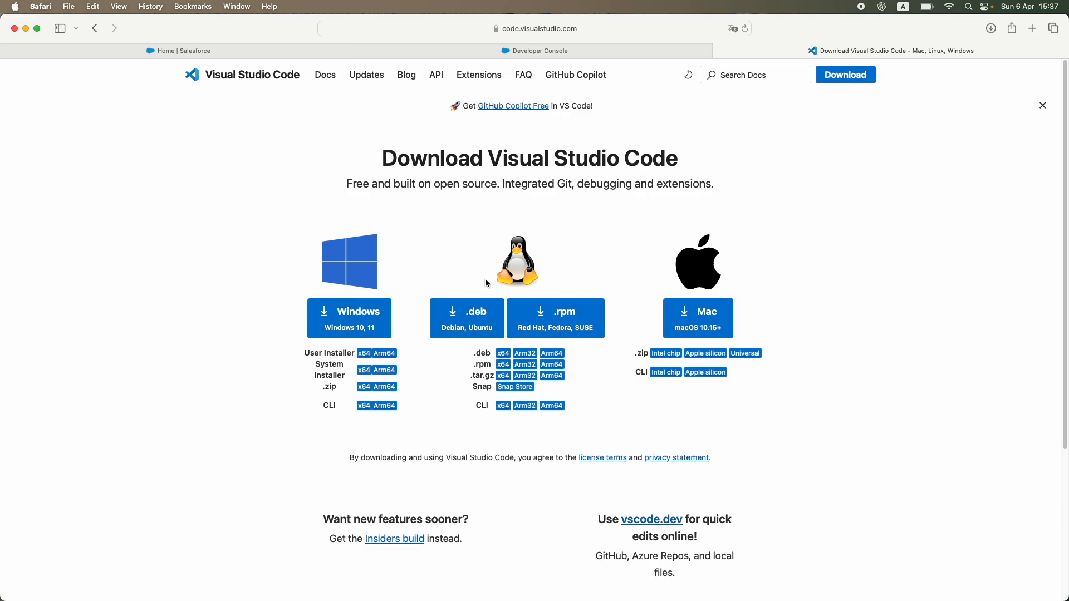
pyautogui.moveTo(676, 318)
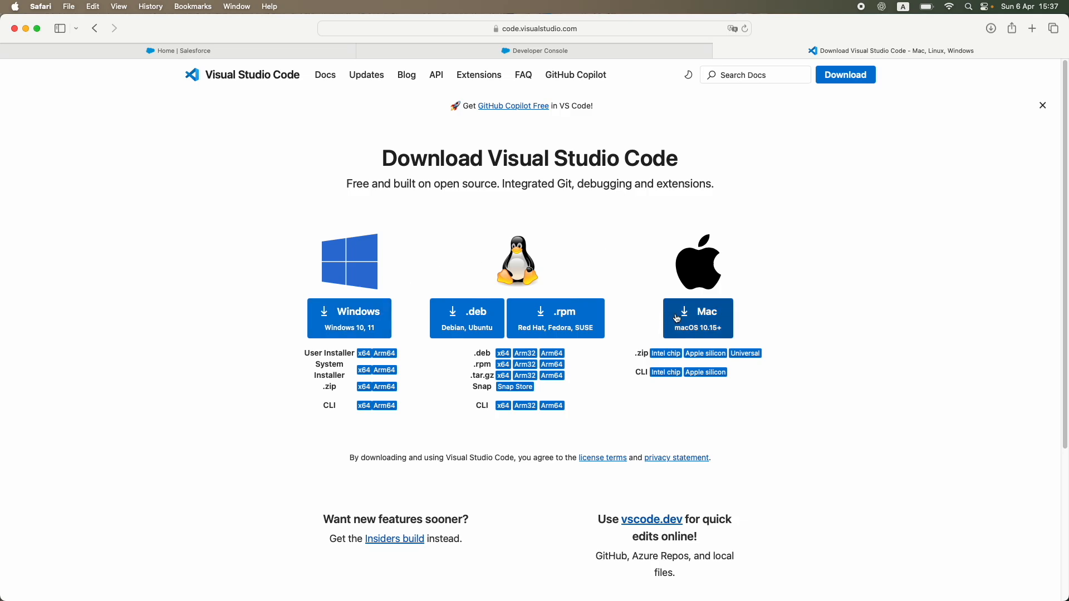
pyautogui.moveTo(634, 322)
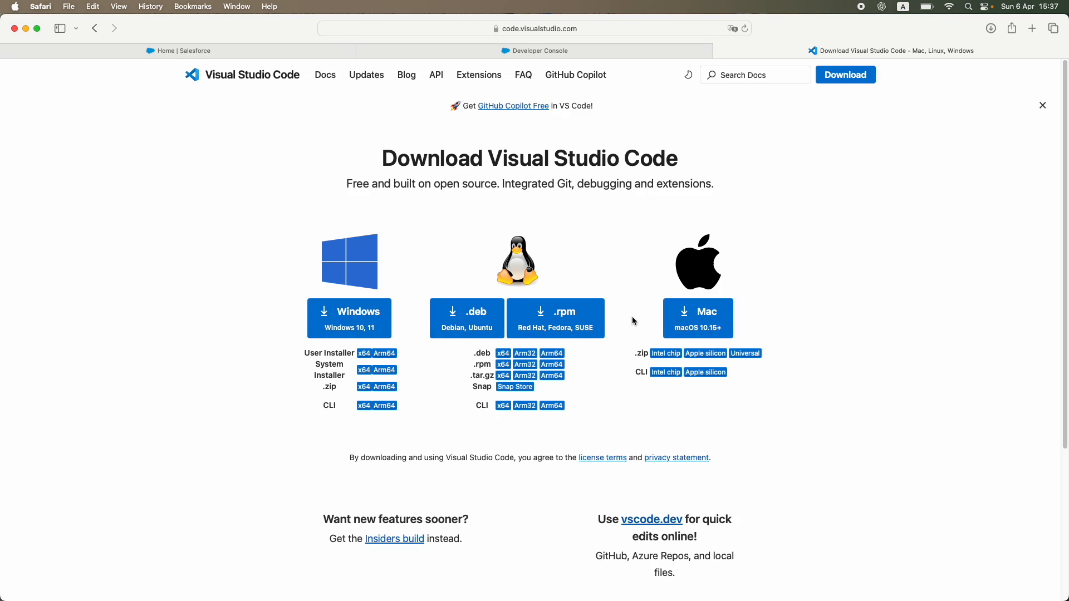
pyautogui.moveTo(687, 318)
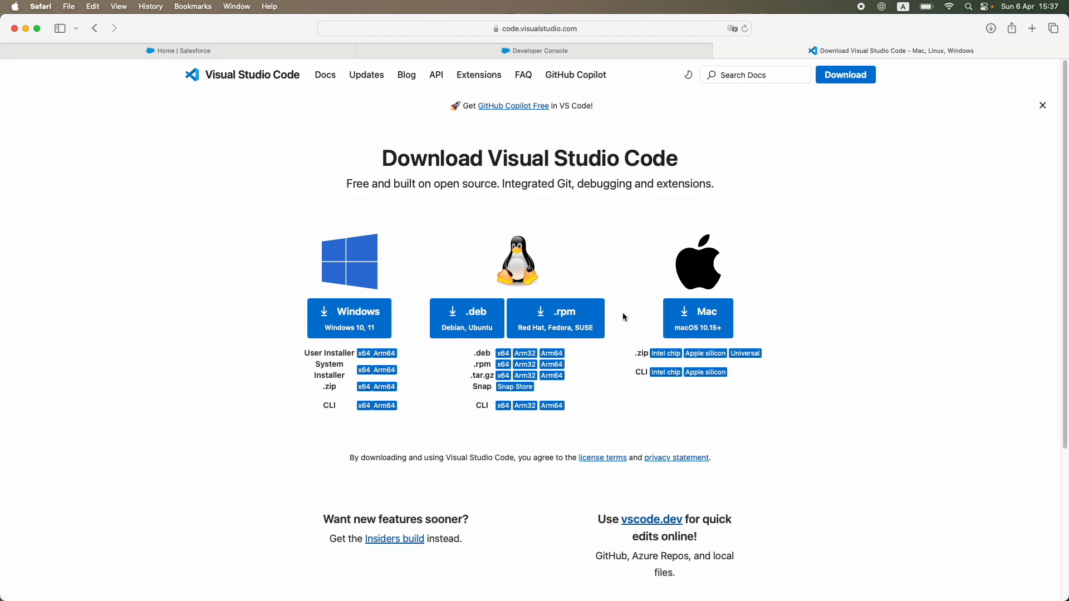
pyautogui.moveTo(363, 224)
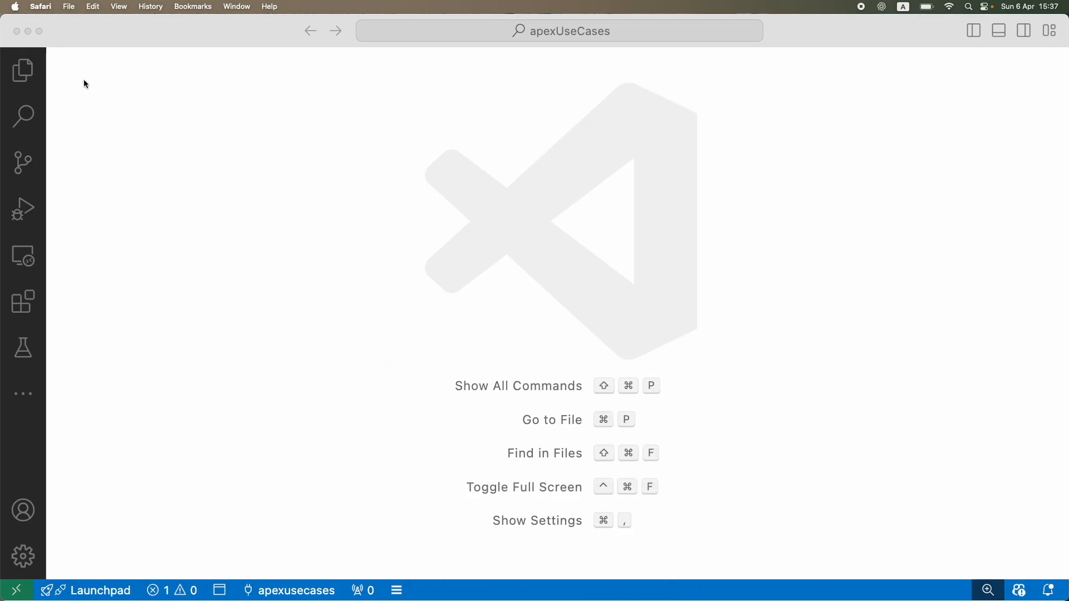
# Step: Select the 582.4 MB Visual Studio Code app in Finder's Downloads folder
pyautogui.click(381, 582)
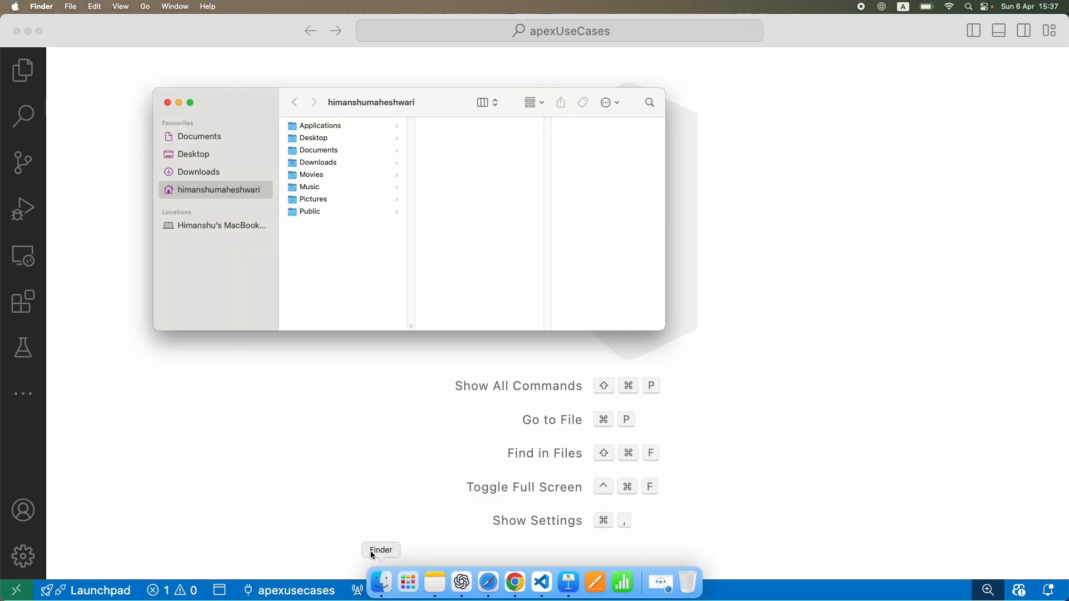
pyautogui.click(198, 171)
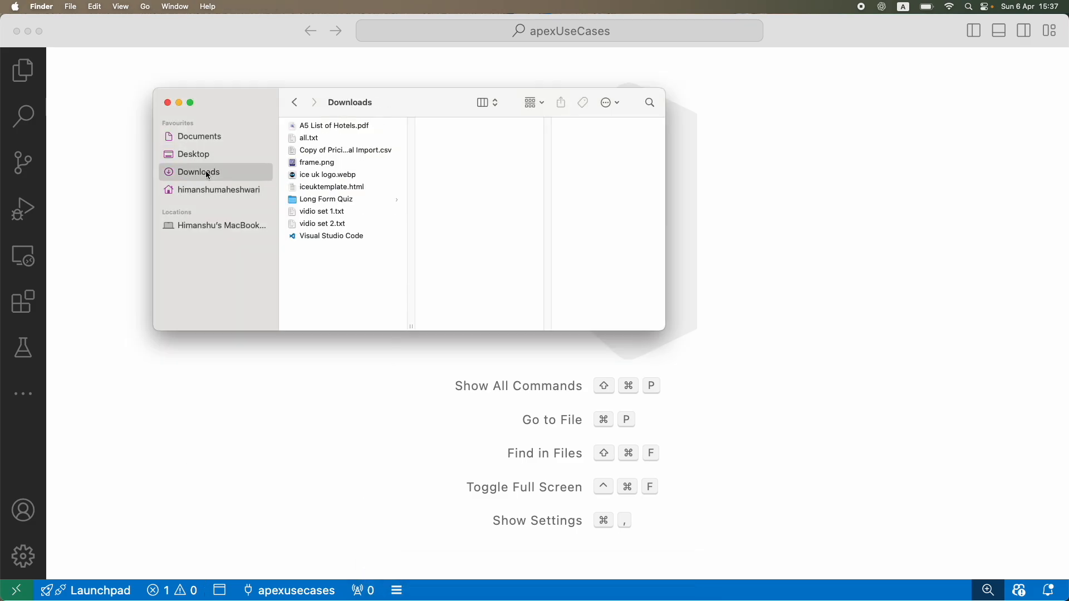
pyautogui.click(331, 236)
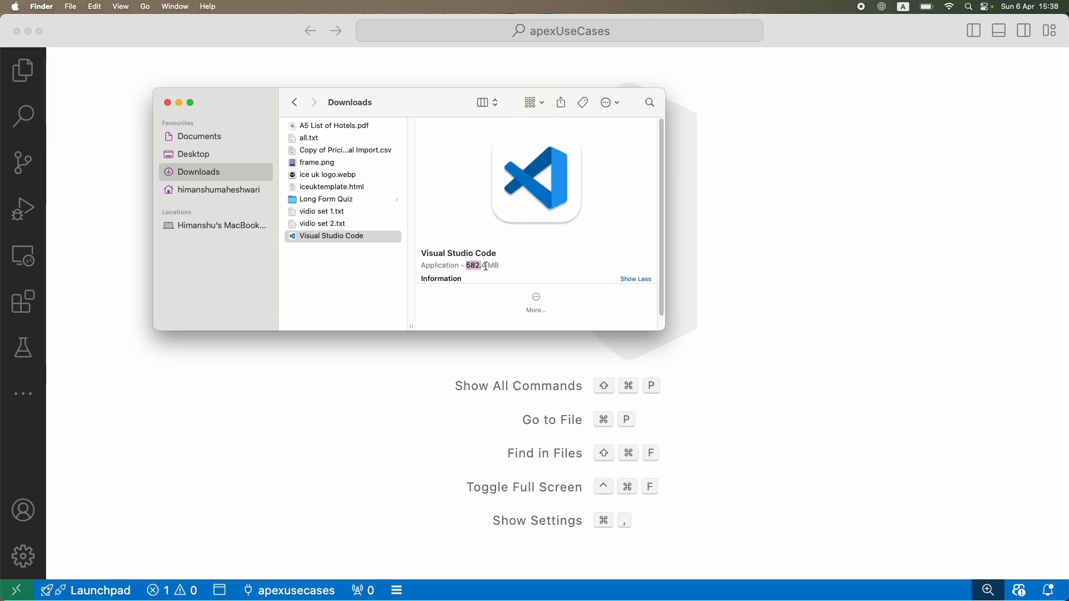
pyautogui.click(331, 236)
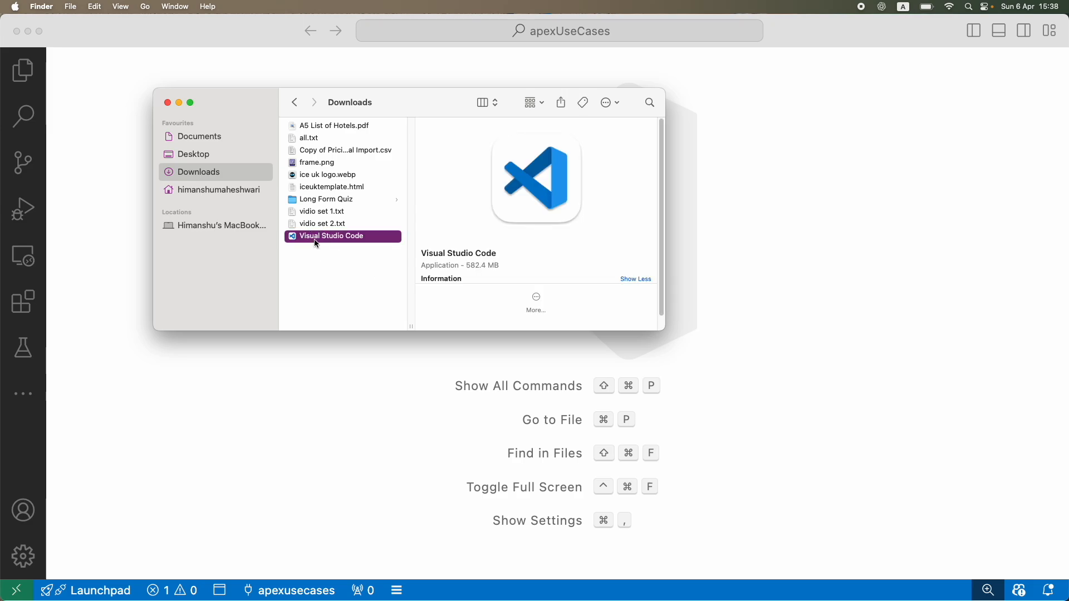
pyautogui.moveTo(324, 240)
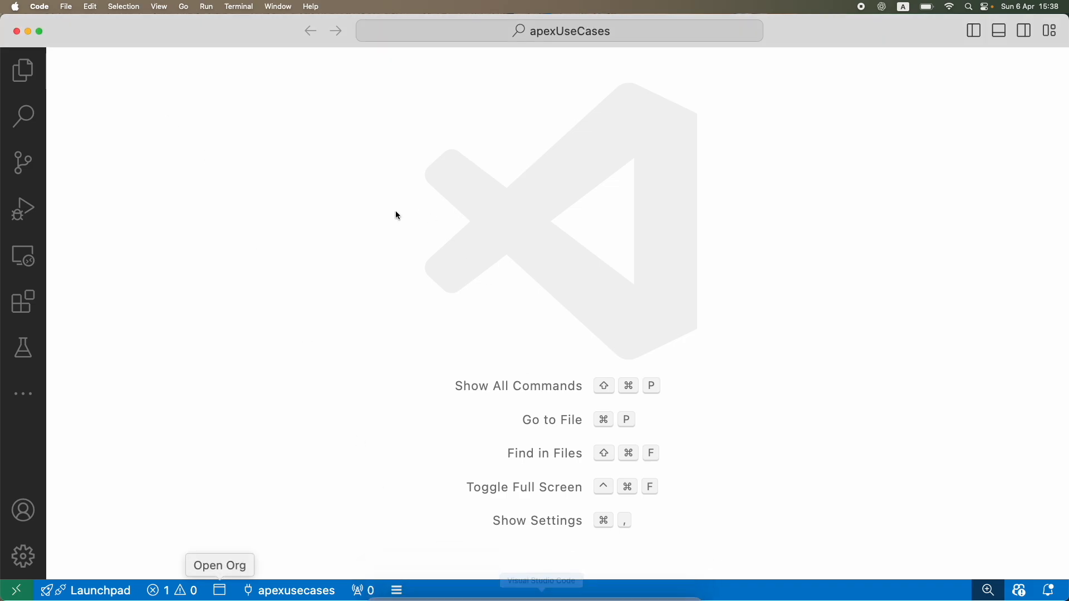
pyautogui.moveTo(214, 54)
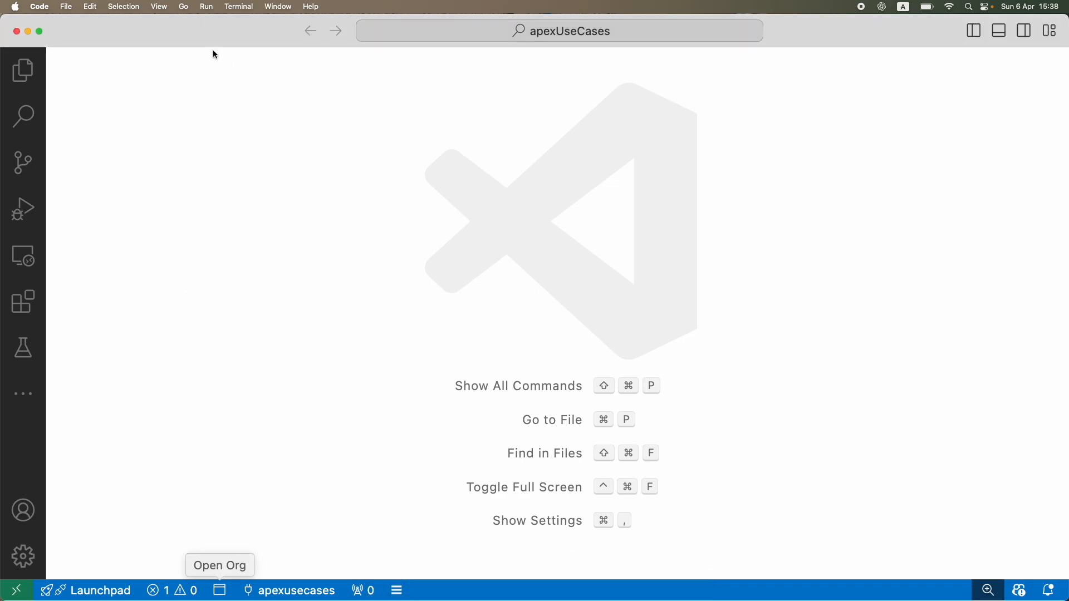
pyautogui.moveTo(211, 281)
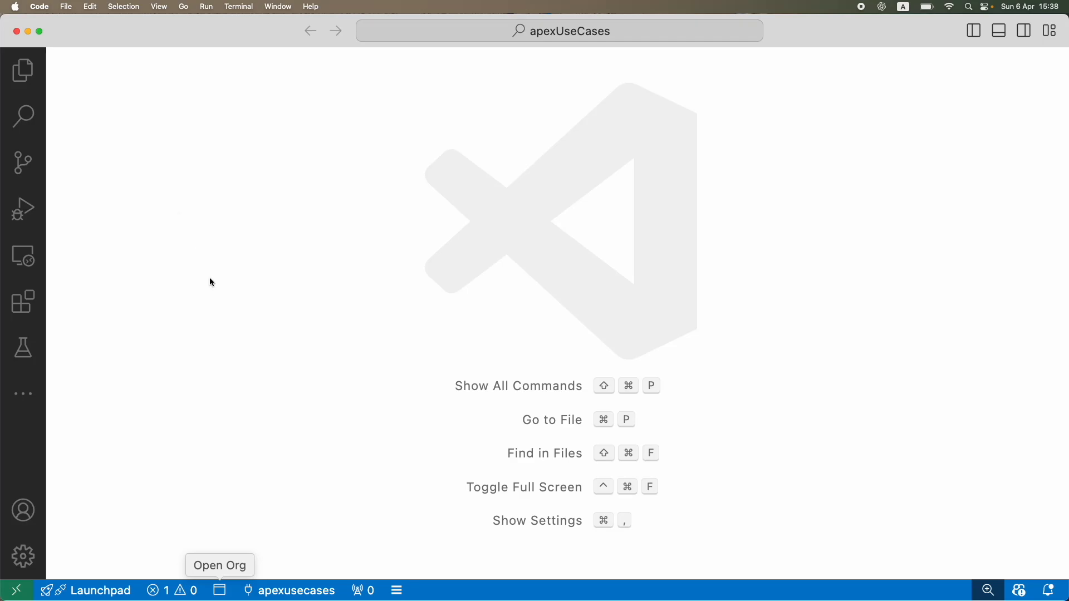
pyautogui.moveTo(216, 238)
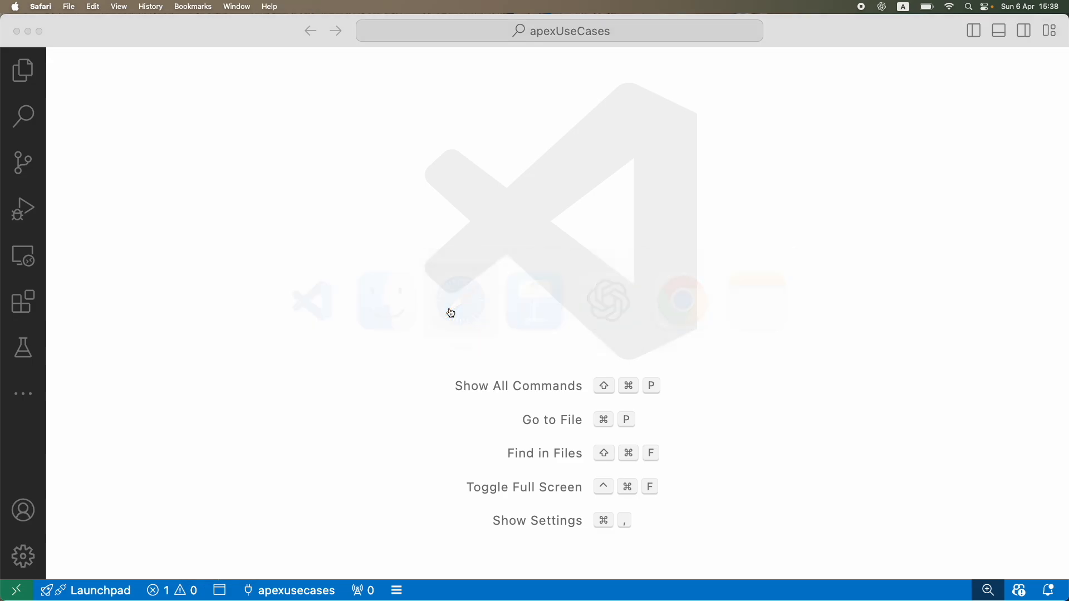
pyautogui.moveTo(526, 304)
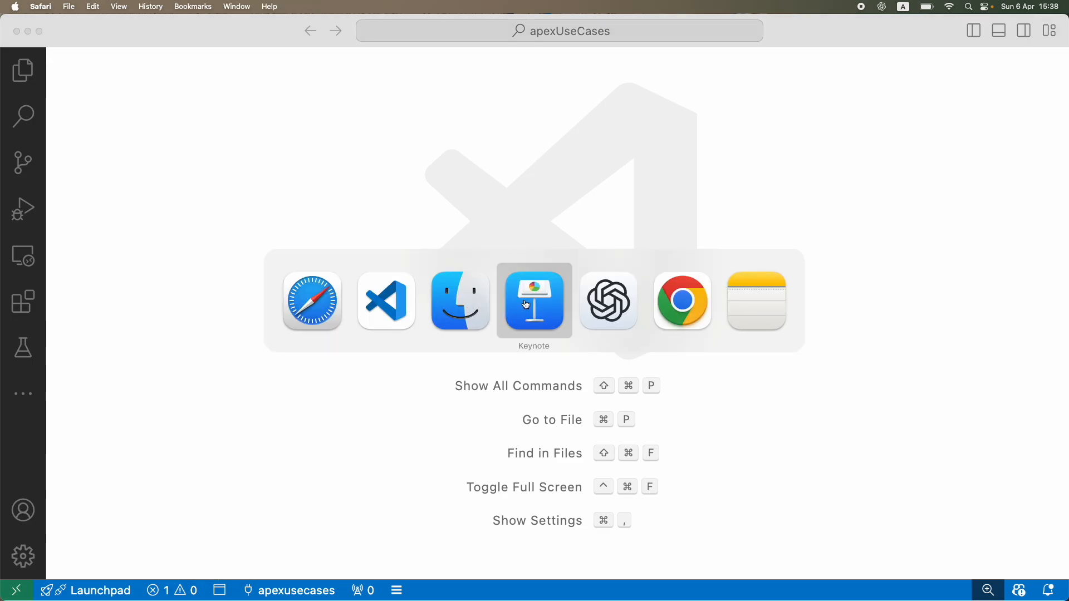
# Step: In Keynote, select the word 'plugins' in the fourth bullet, then deselect it
pyautogui.click(534, 302)
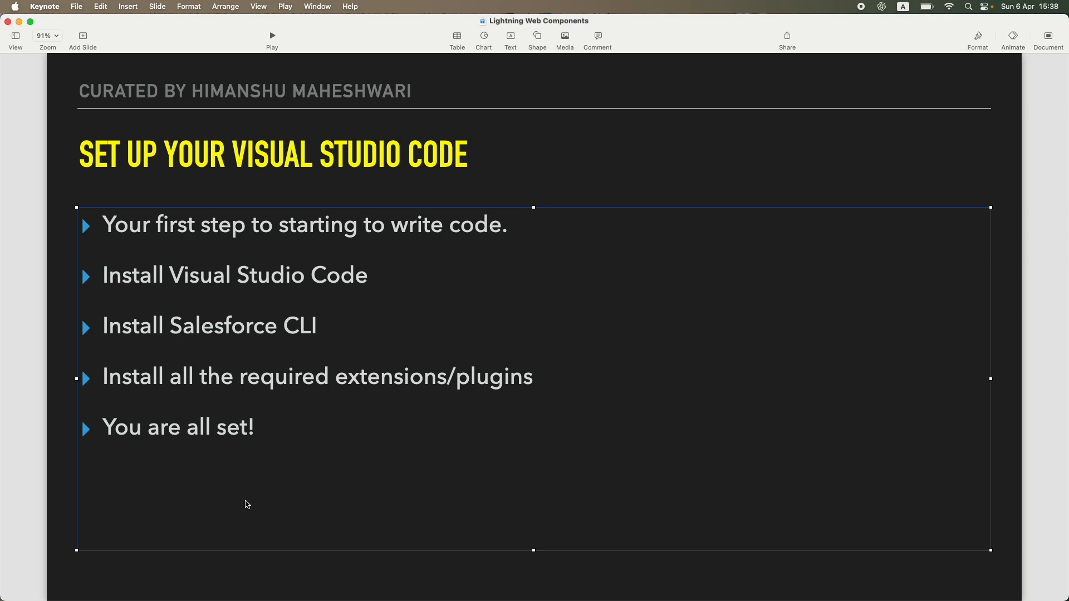
pyautogui.moveTo(284, 417)
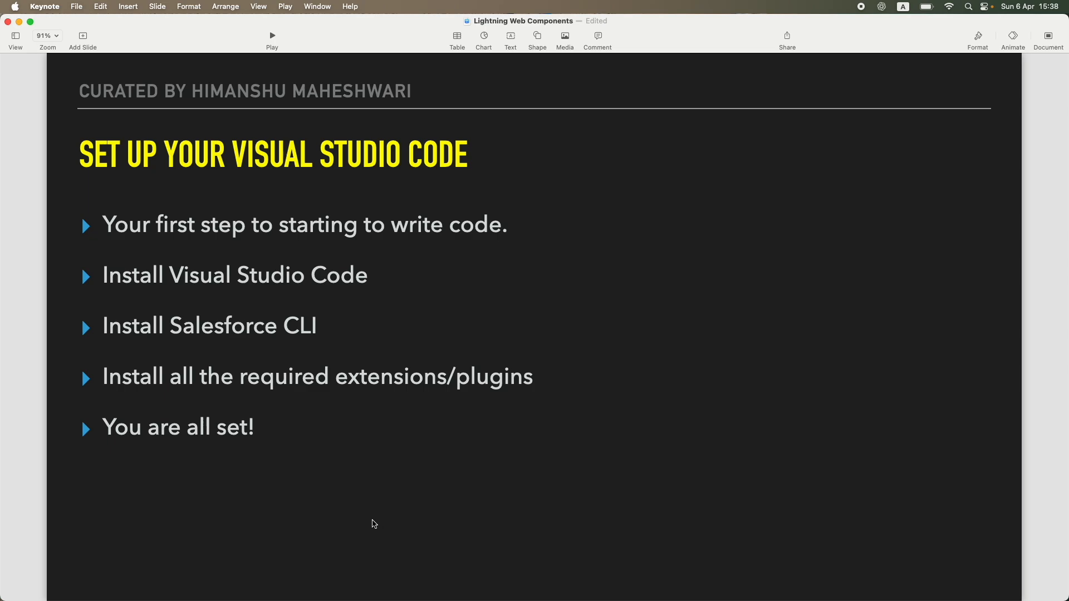
pyautogui.moveTo(162, 421)
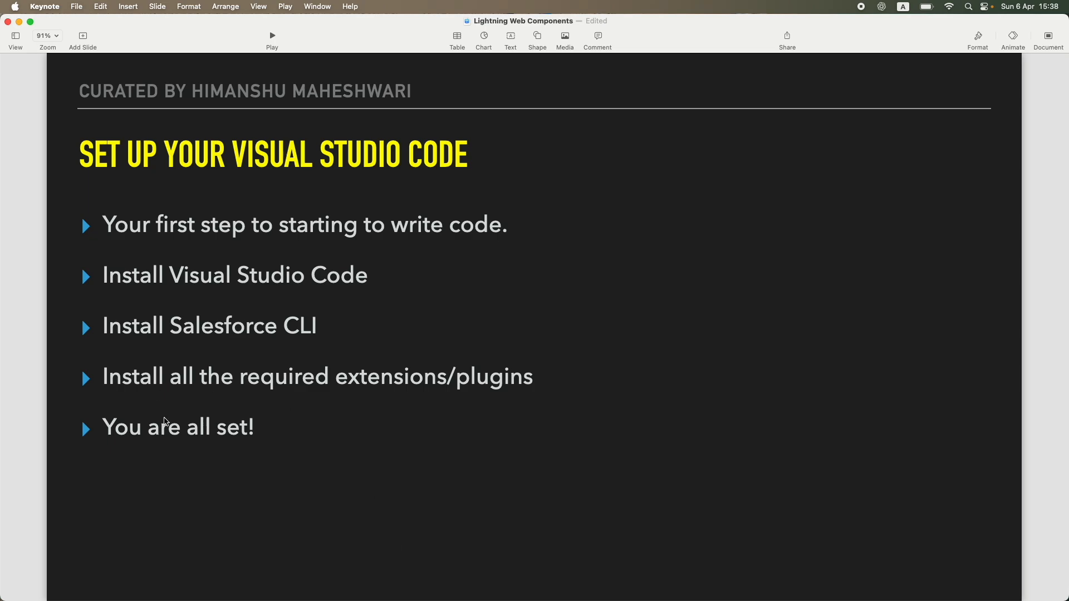
pyautogui.doubleClick(494, 377)
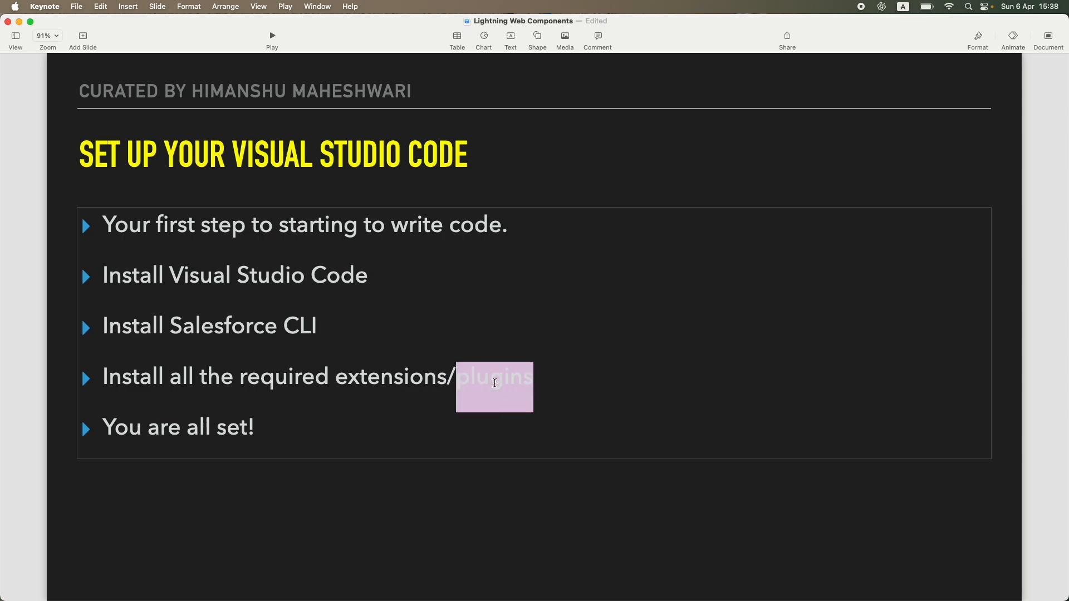
pyautogui.doubleClick(300, 326)
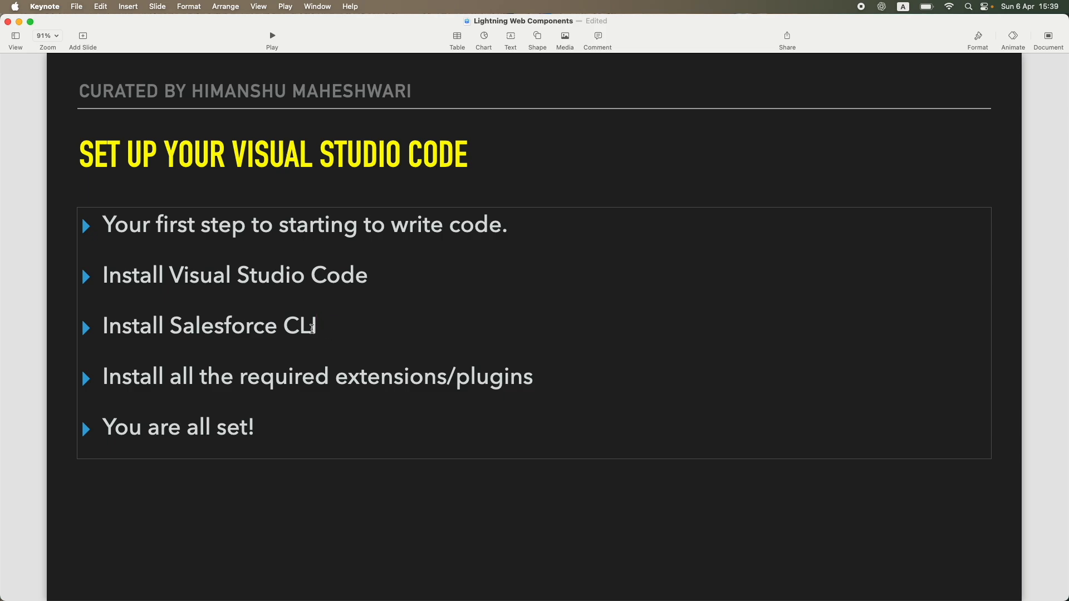
pyautogui.doubleClick(493, 377)
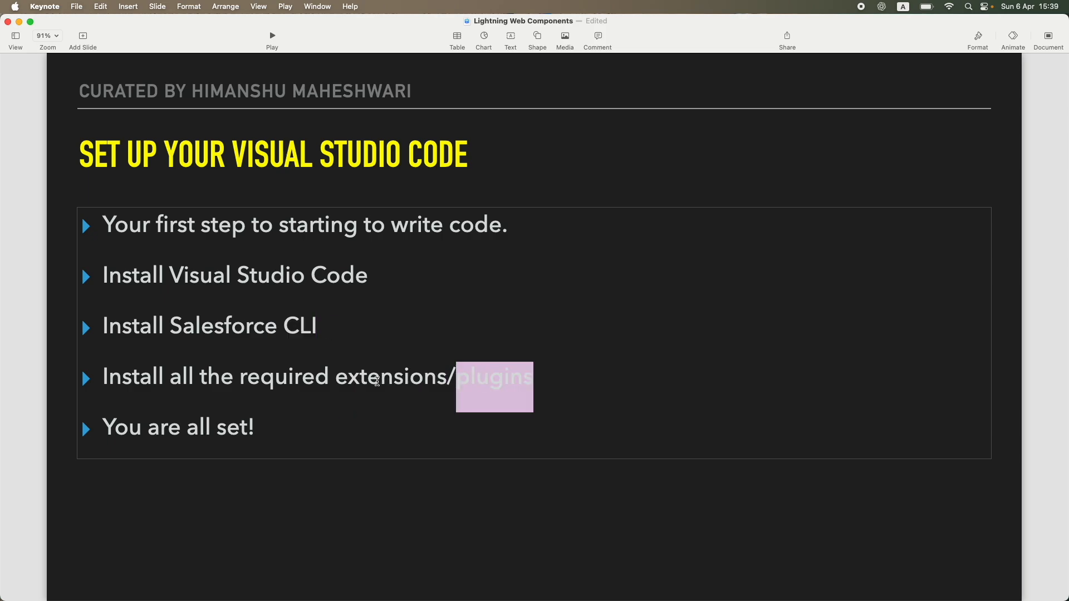
pyautogui.click(393, 557)
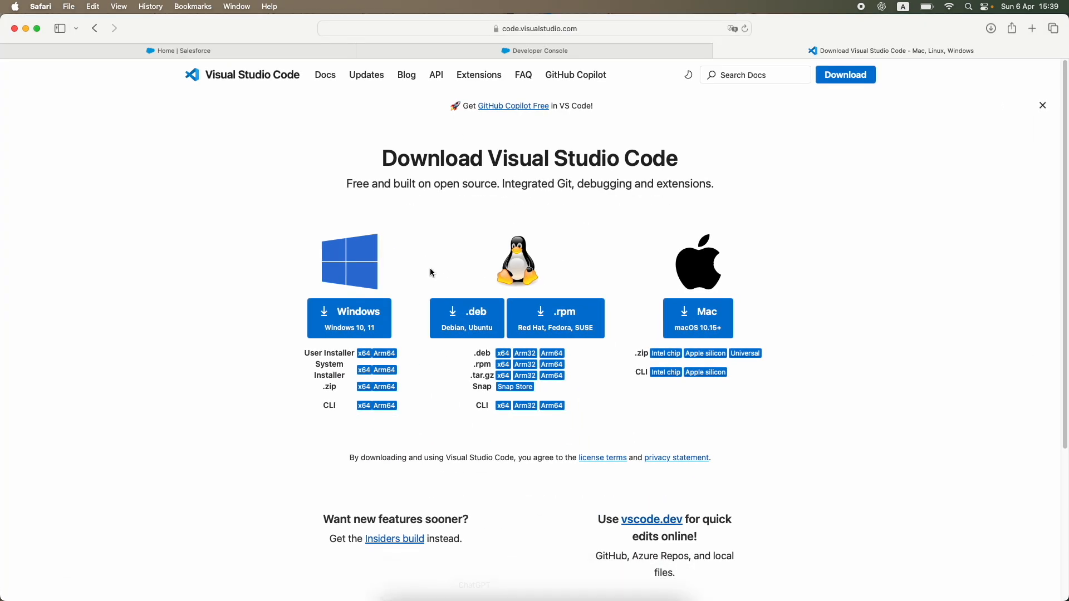
pyautogui.moveTo(322, 140)
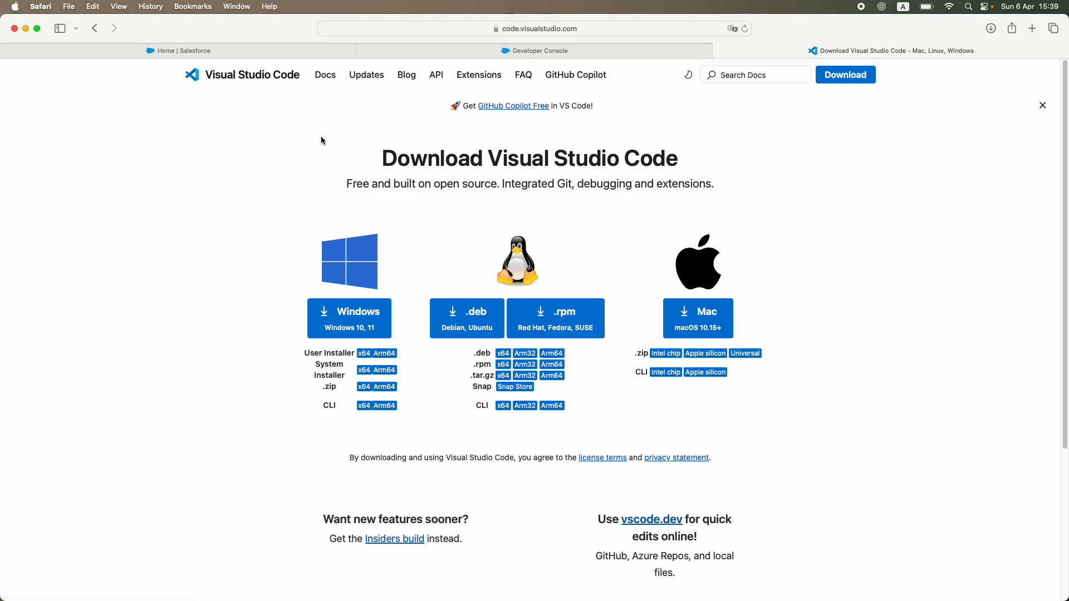
pyautogui.moveTo(1031, 28)
pyautogui.write('salesforce cli install')
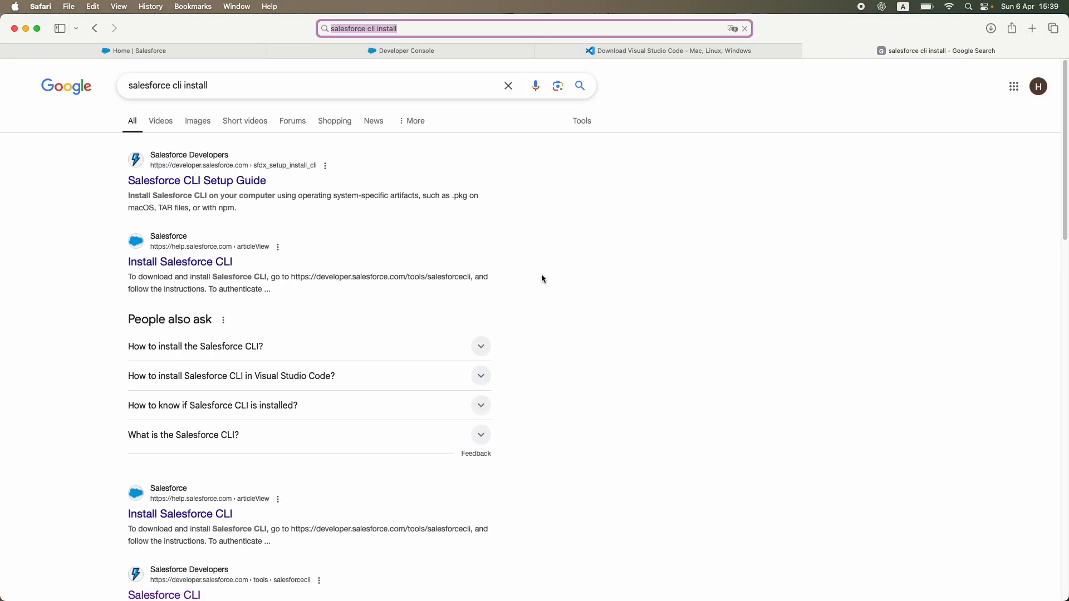
pyautogui.moveTo(196, 180)
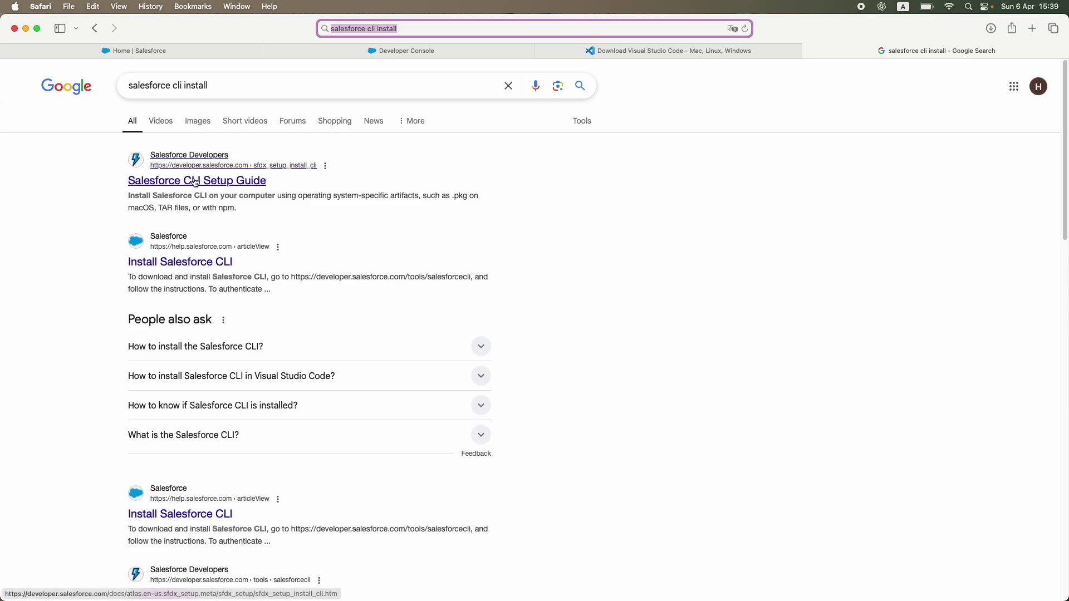
pyautogui.moveTo(207, 182)
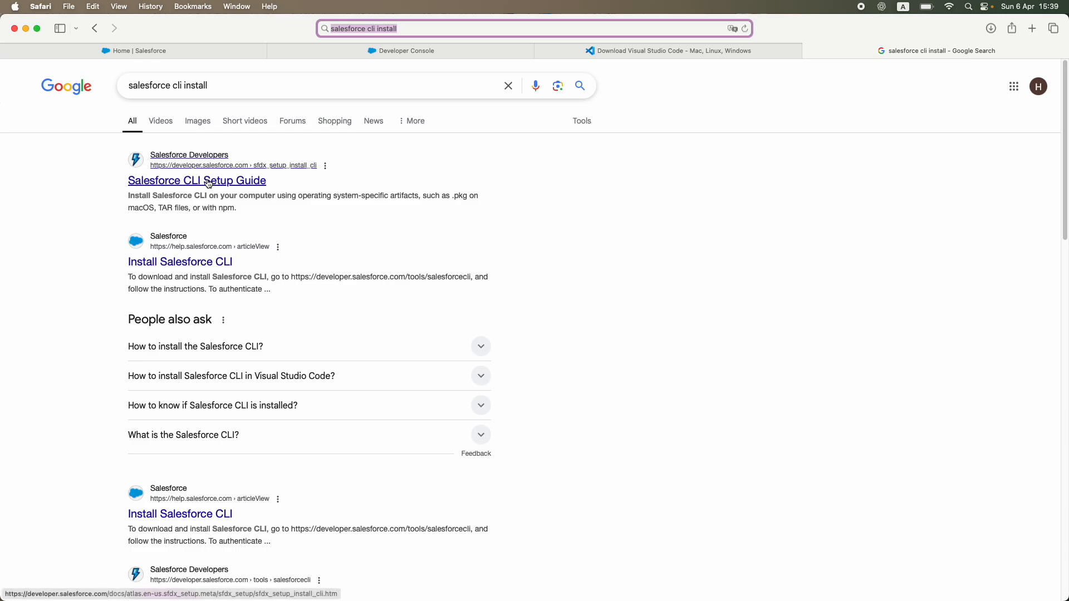
pyautogui.moveTo(172, 270)
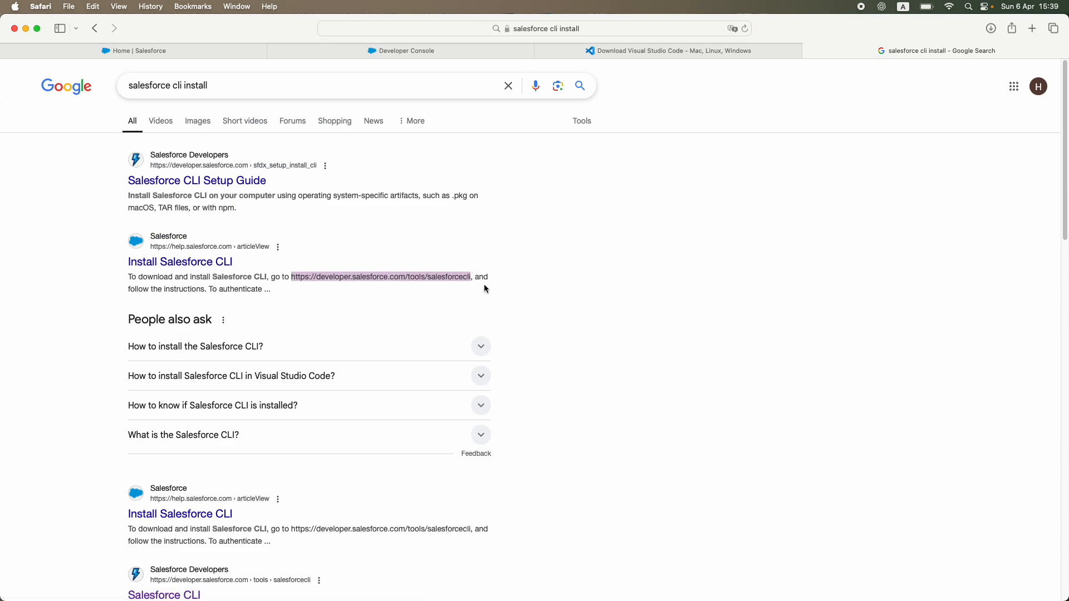
# Step: Open the developer.salesforce.com Salesforce CLI download page from the Google results
pyautogui.click(379, 277)
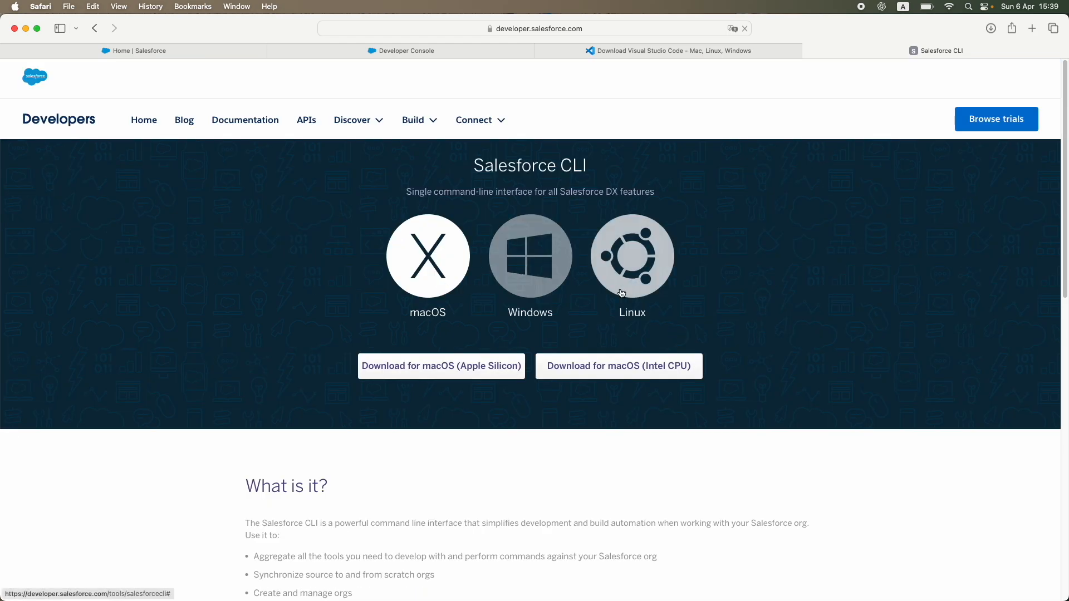
pyautogui.click(632, 256)
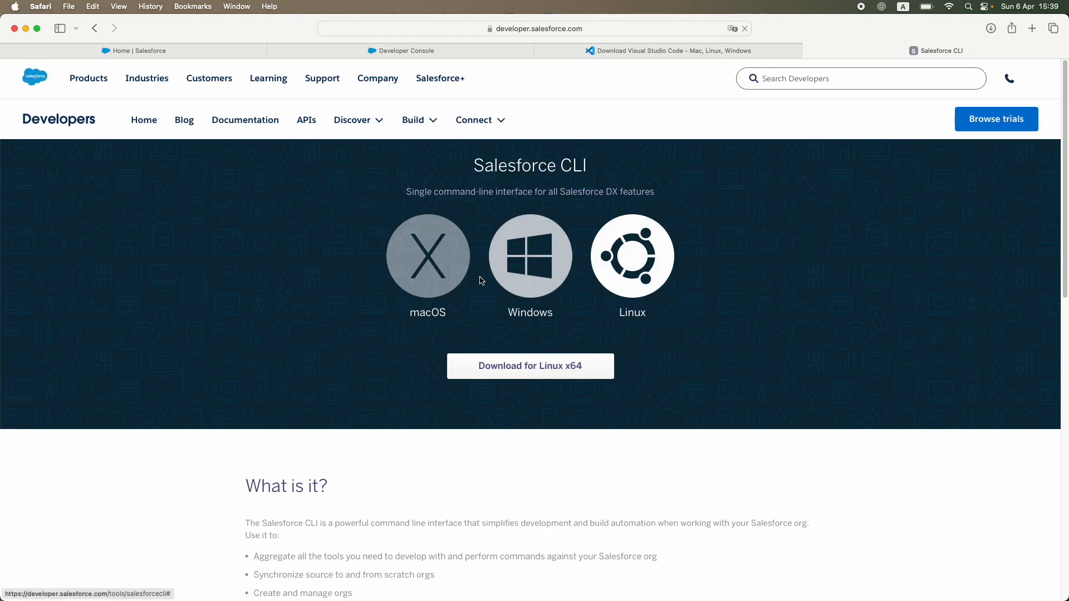
pyautogui.click(428, 256)
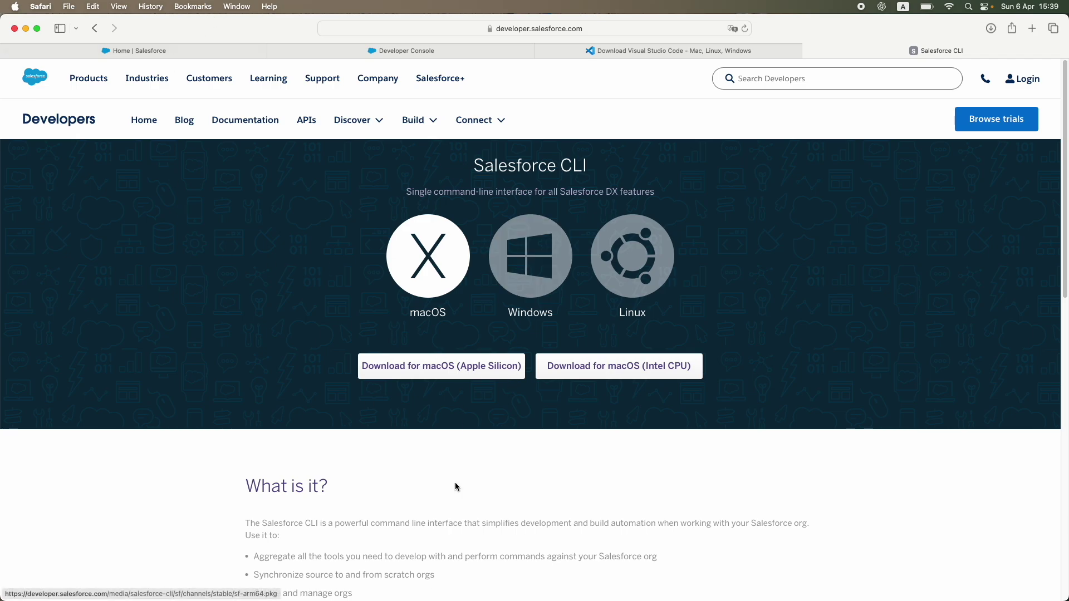
pyautogui.moveTo(546, 290)
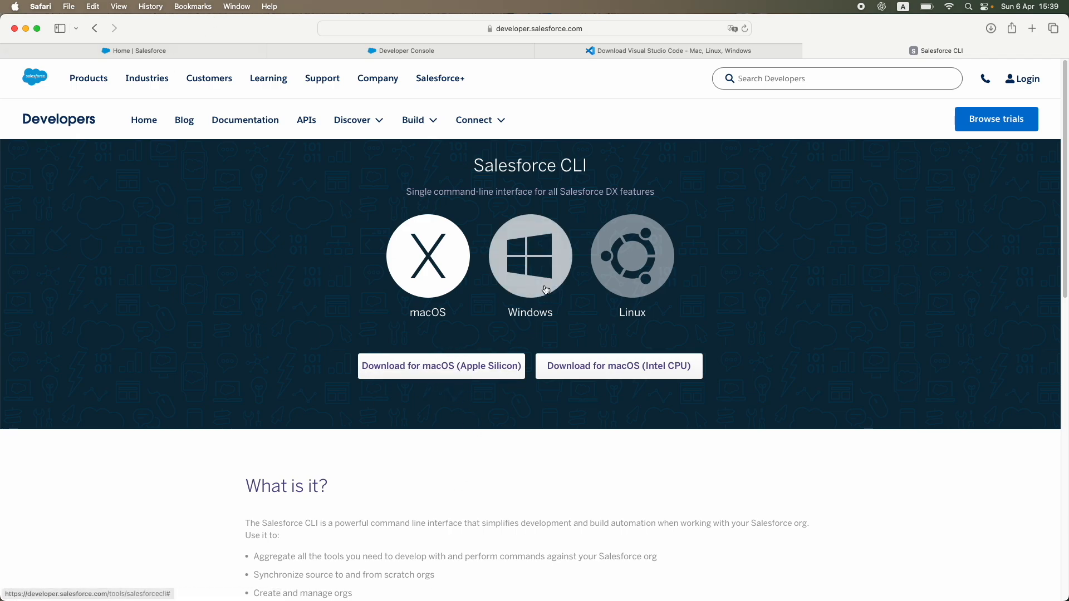
pyautogui.click(530, 256)
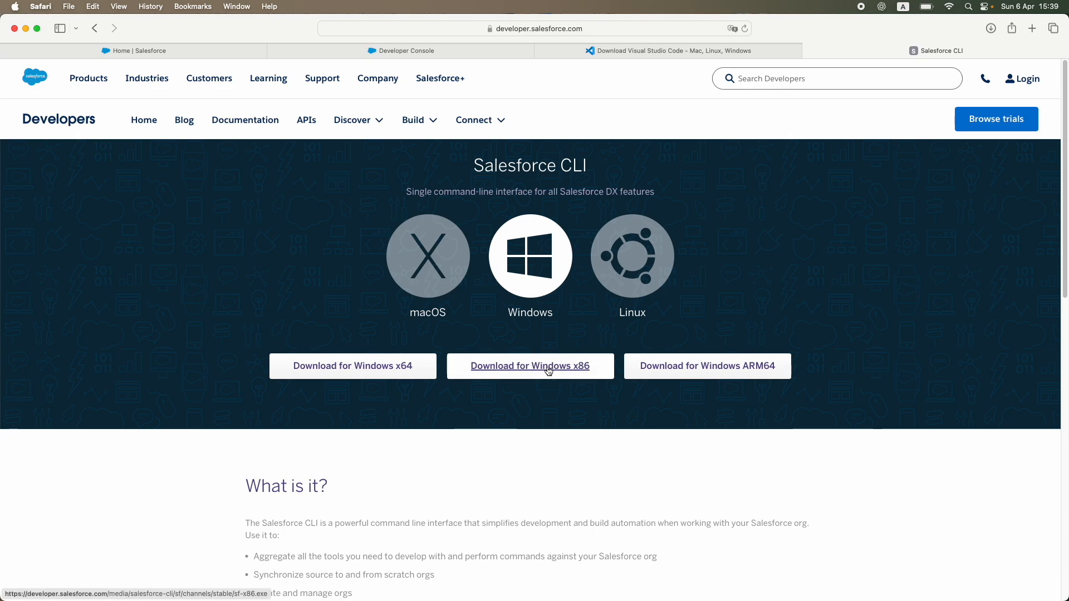
pyautogui.moveTo(377, 373)
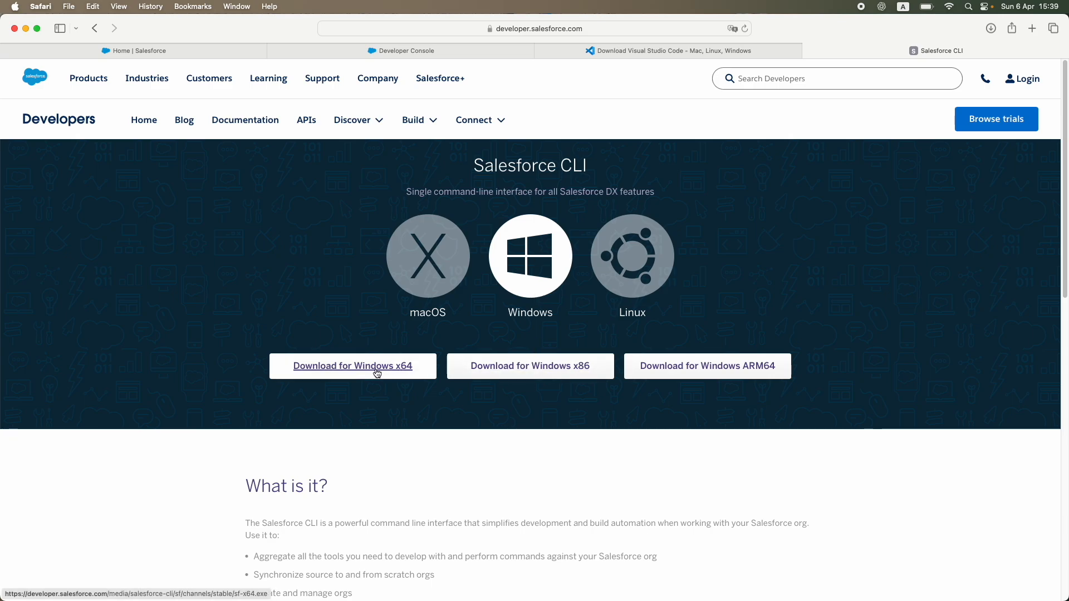
pyautogui.moveTo(522, 372)
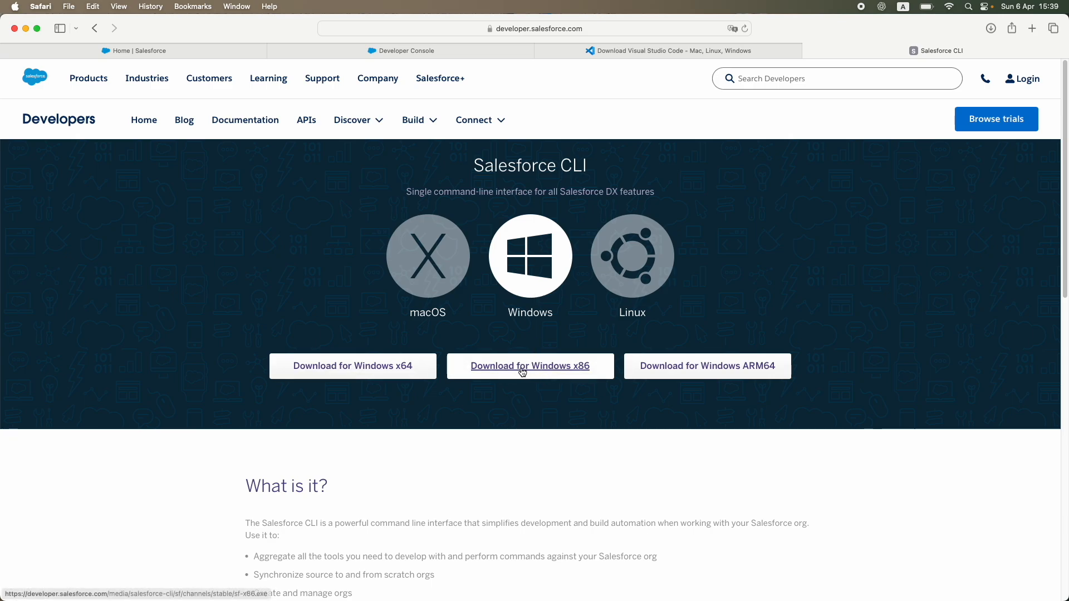
pyautogui.click(428, 256)
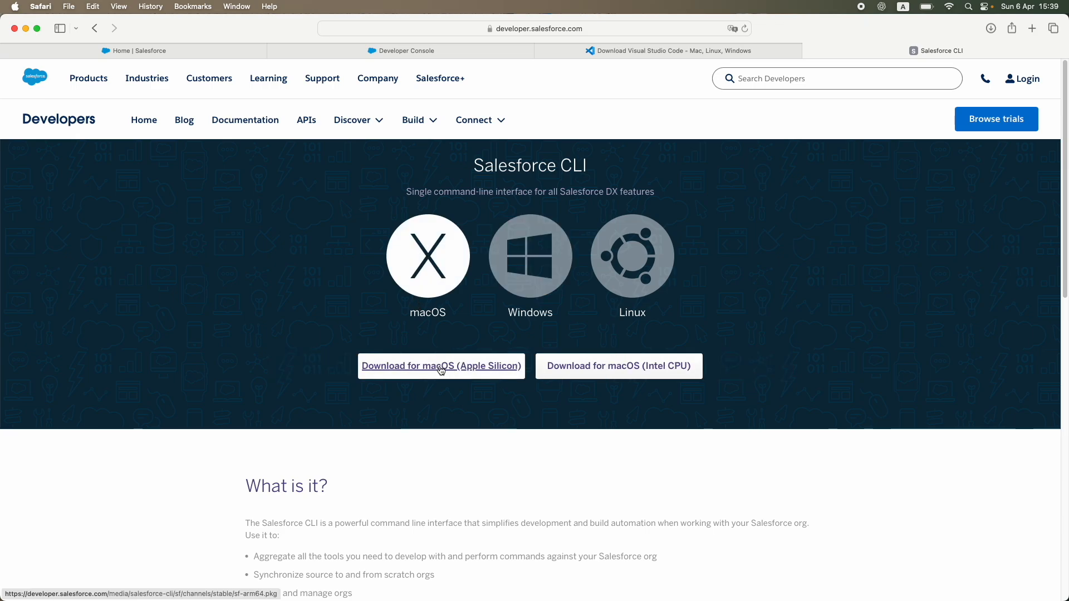
pyautogui.moveTo(418, 376)
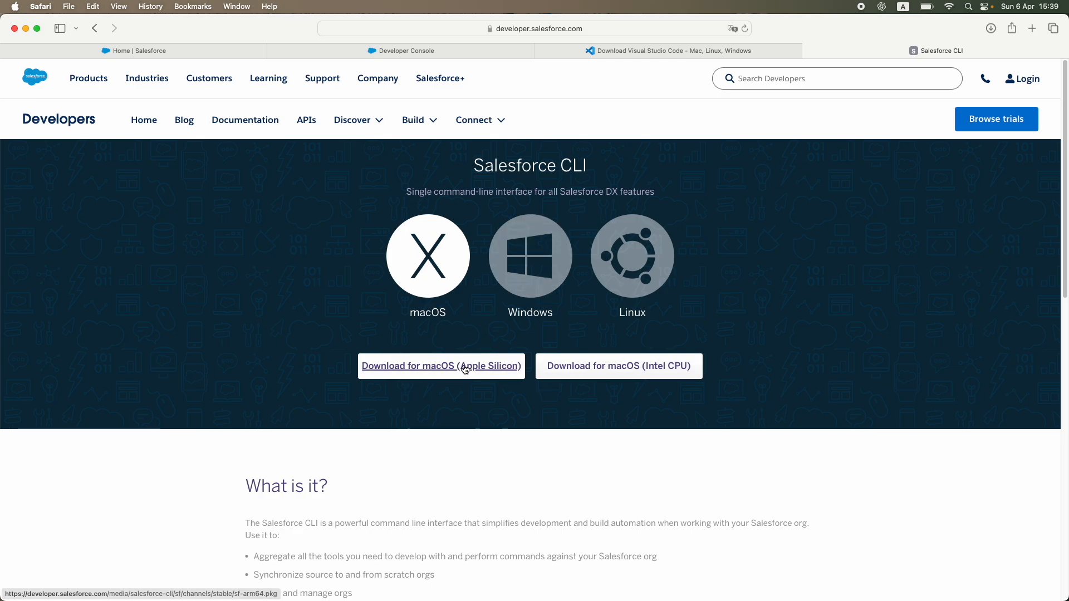
pyautogui.moveTo(572, 370)
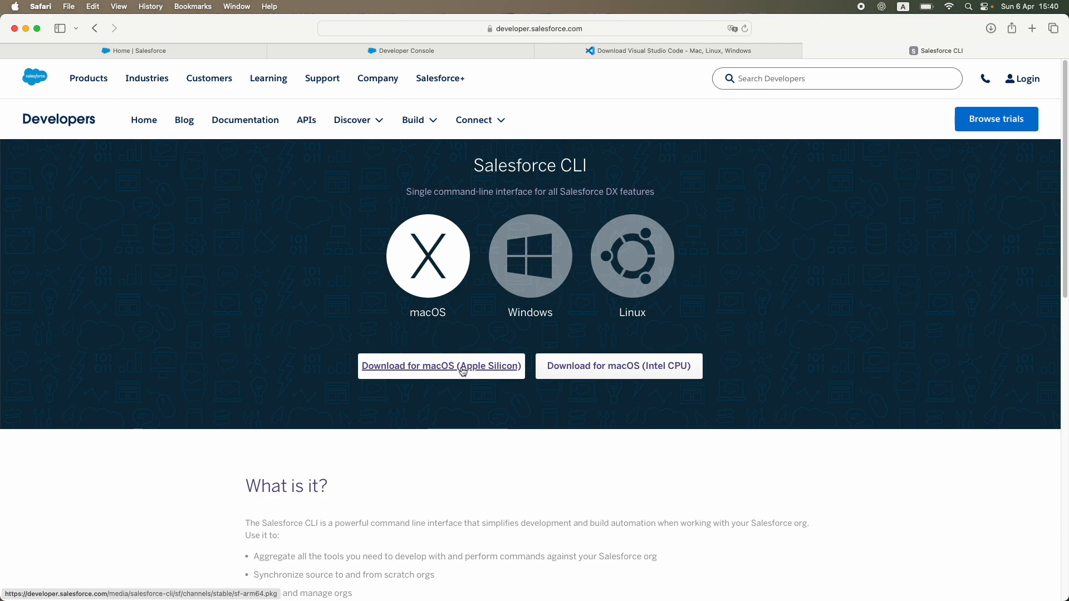
pyautogui.moveTo(448, 367)
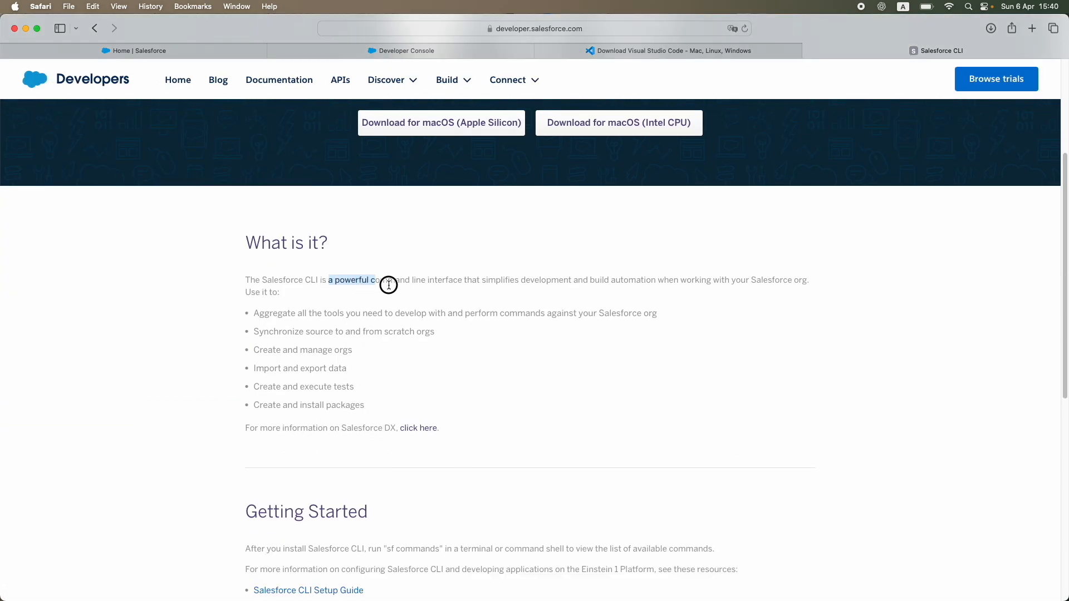
pyautogui.click(619, 276)
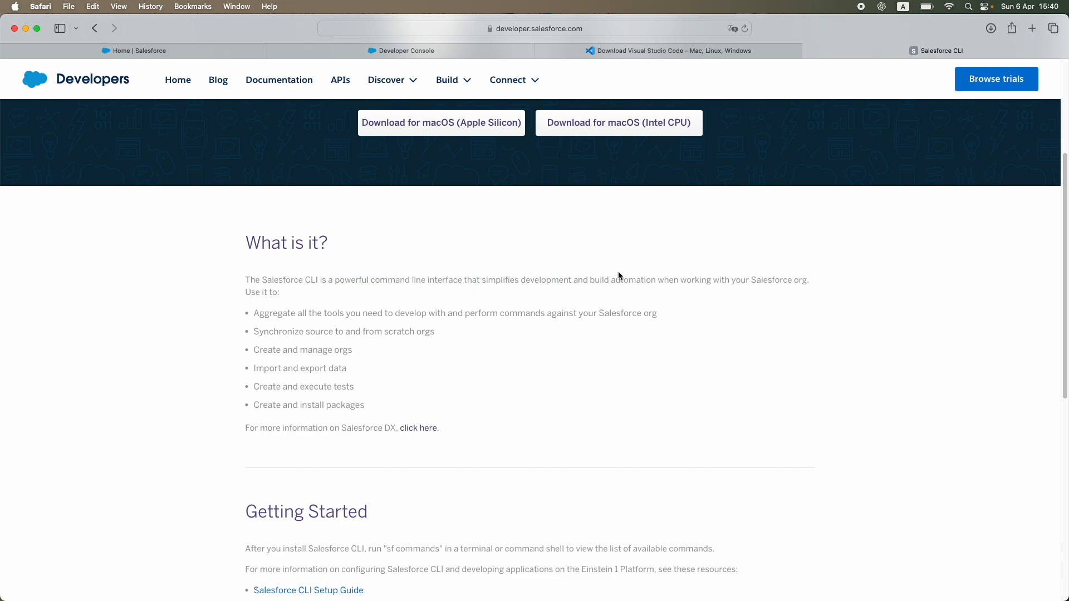
pyautogui.moveTo(681, 279)
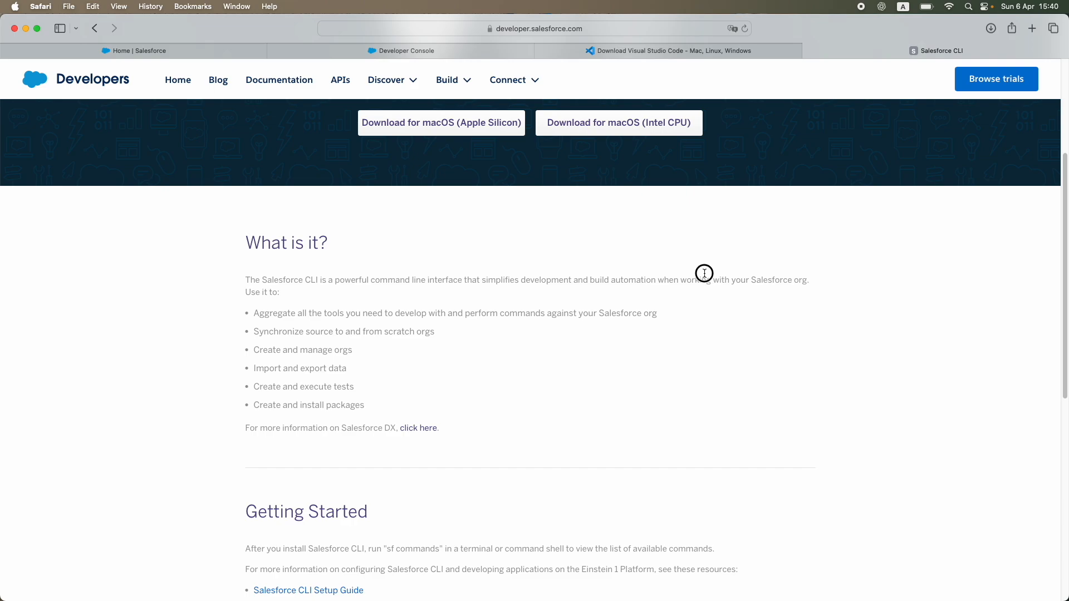
pyautogui.moveTo(367, 302)
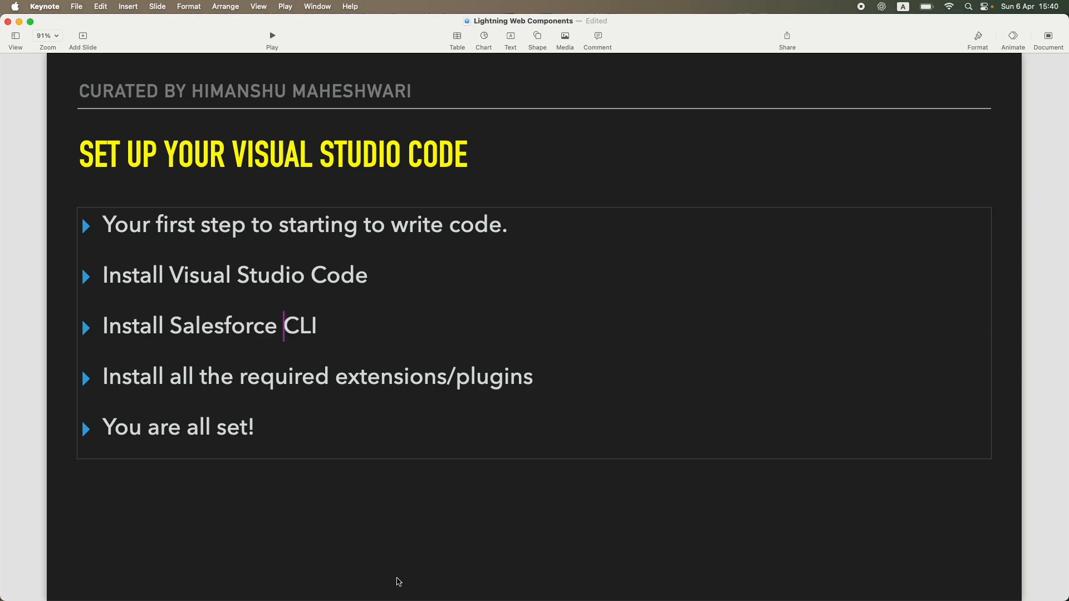
# Step: Bring the Visual Studio Code window with the empty apexUseCases workspace to the front
pyautogui.click(554, 581)
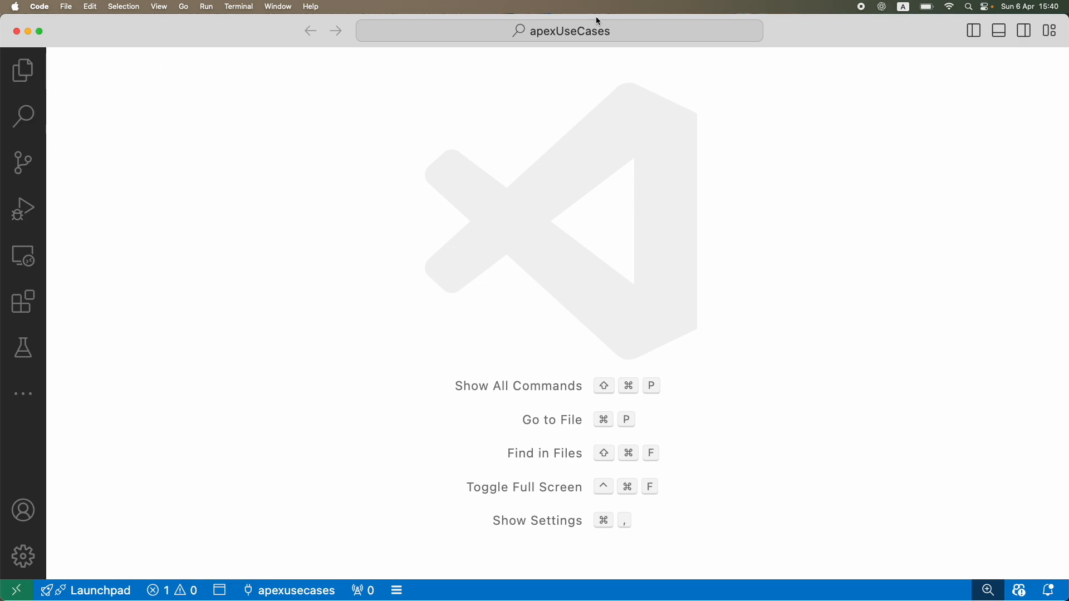
pyautogui.moveTo(21, 394)
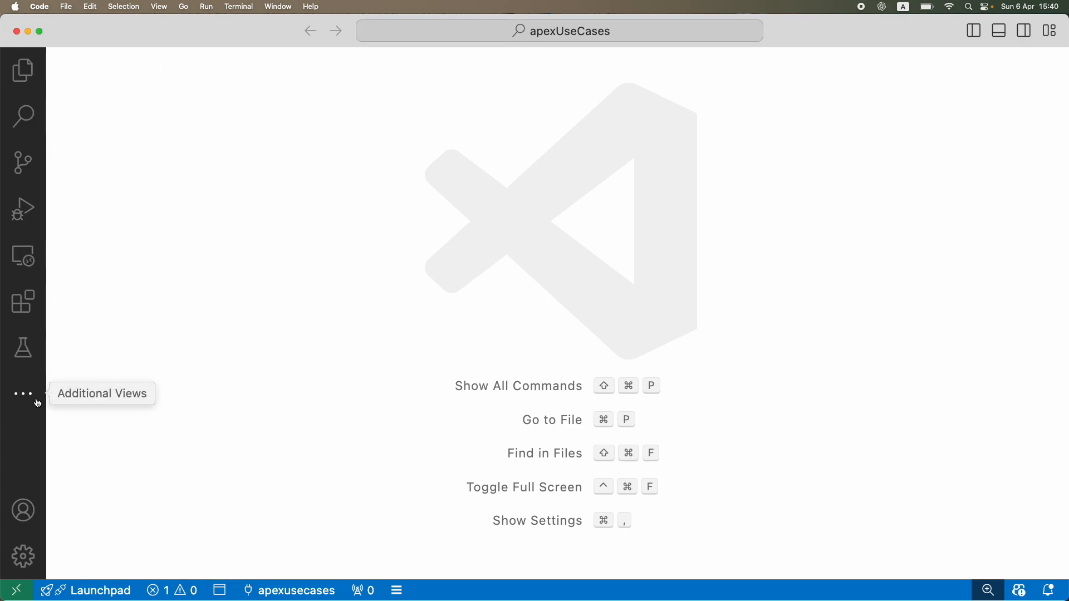
pyautogui.moveTo(1066, 253)
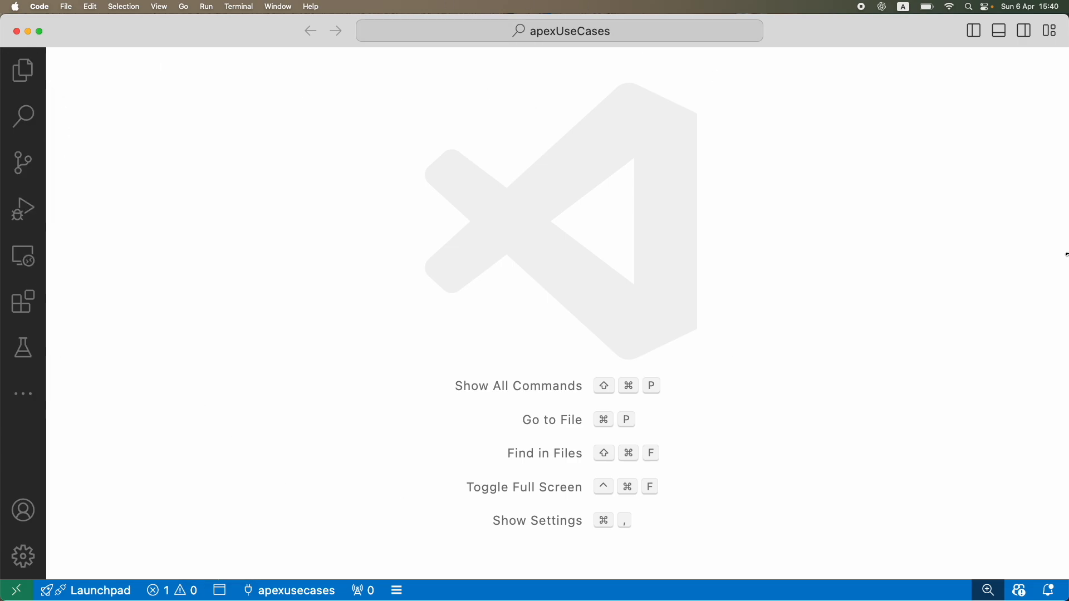
pyautogui.moveTo(153, 35)
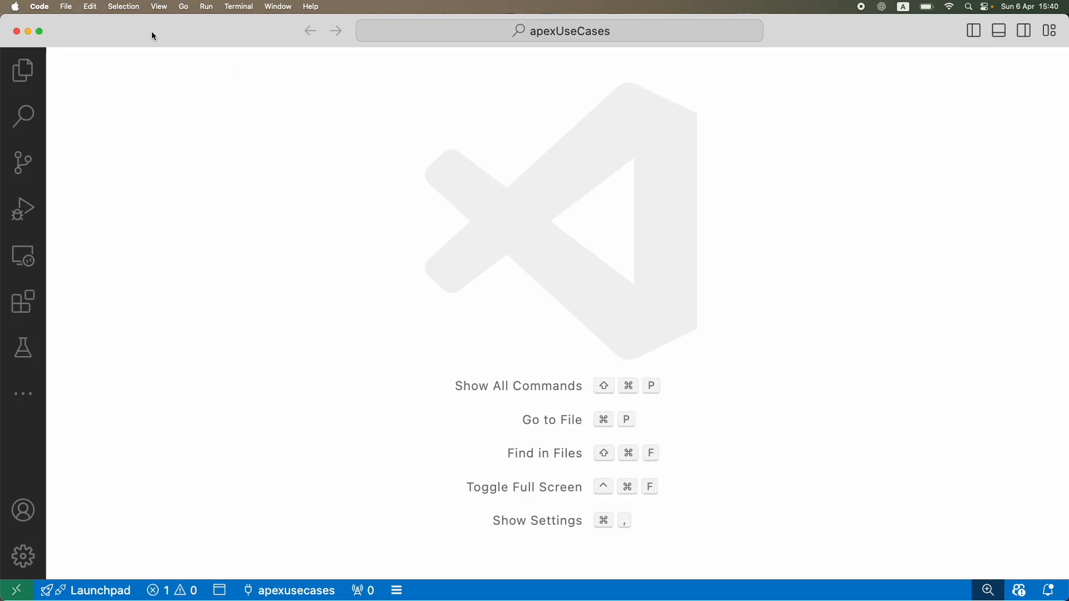
pyautogui.moveTo(686, 375)
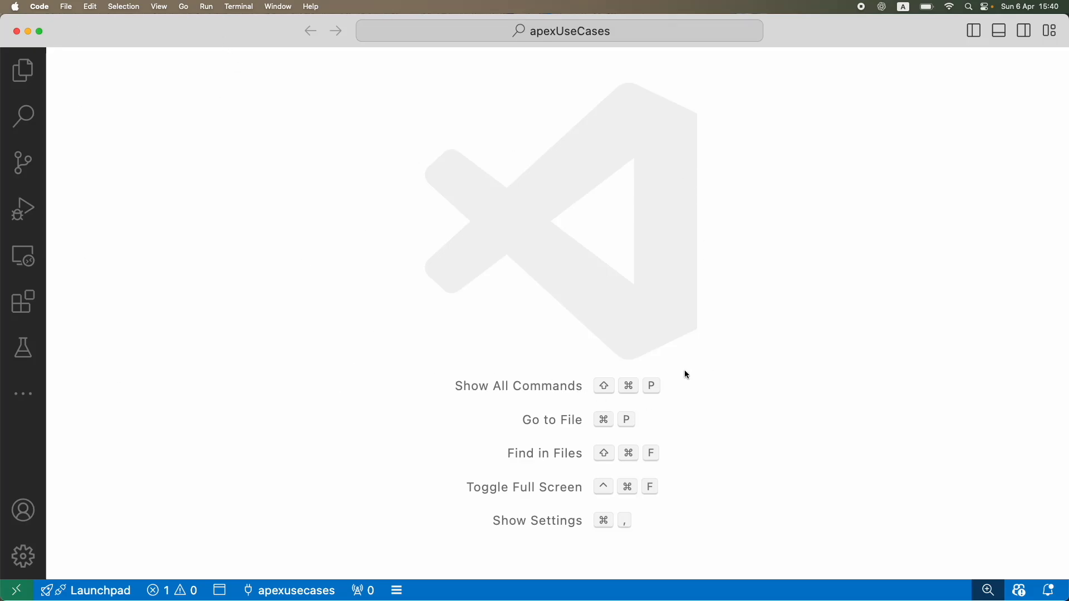
pyautogui.moveTo(481, 112)
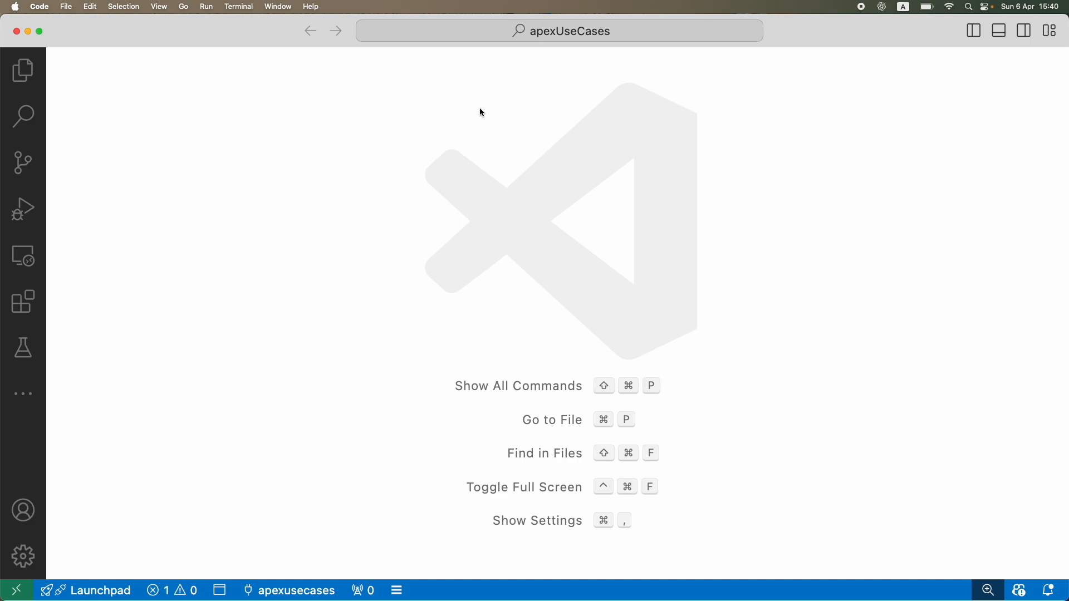
pyautogui.moveTo(732, 385)
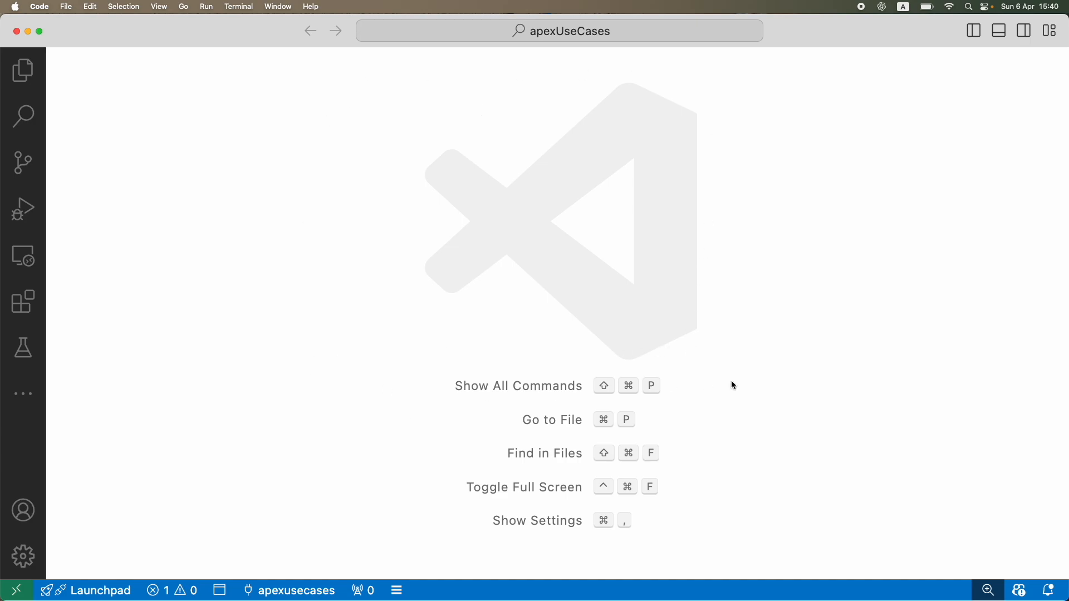
pyautogui.moveTo(118, 213)
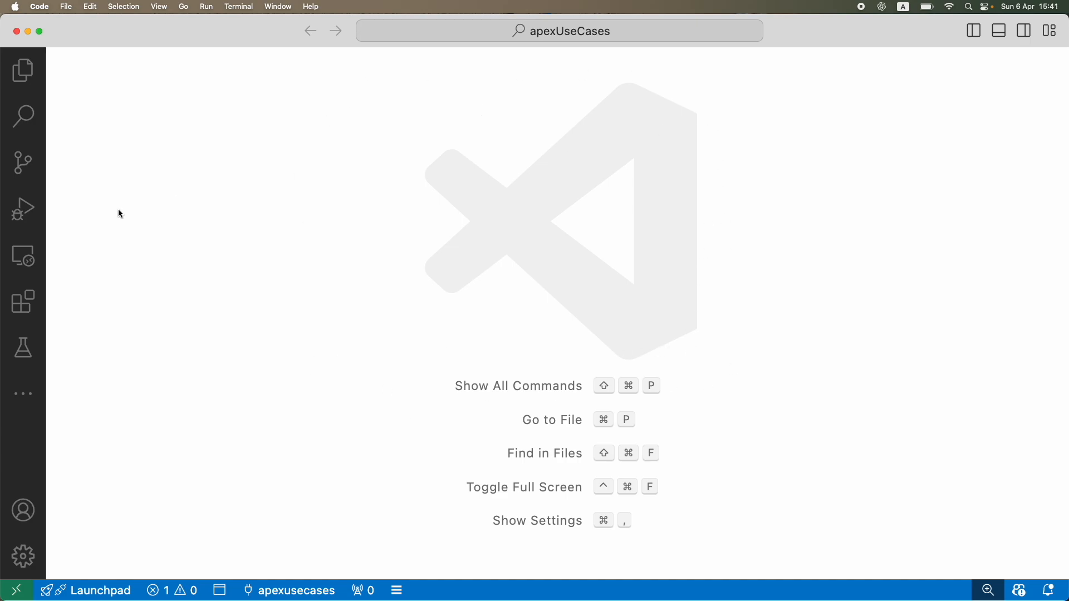
pyautogui.moveTo(206, 333)
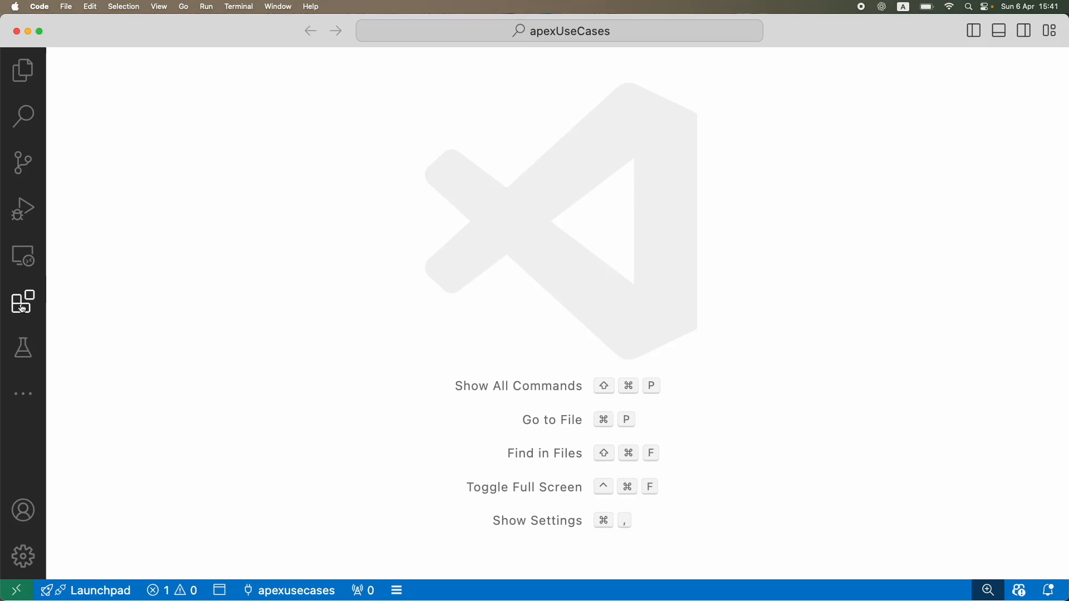
# Step: Search the marketplace for 'Sales' and view Salesforce Extension Pack (Expanded), then Salesforce CLI Integration
pyautogui.click(21, 301)
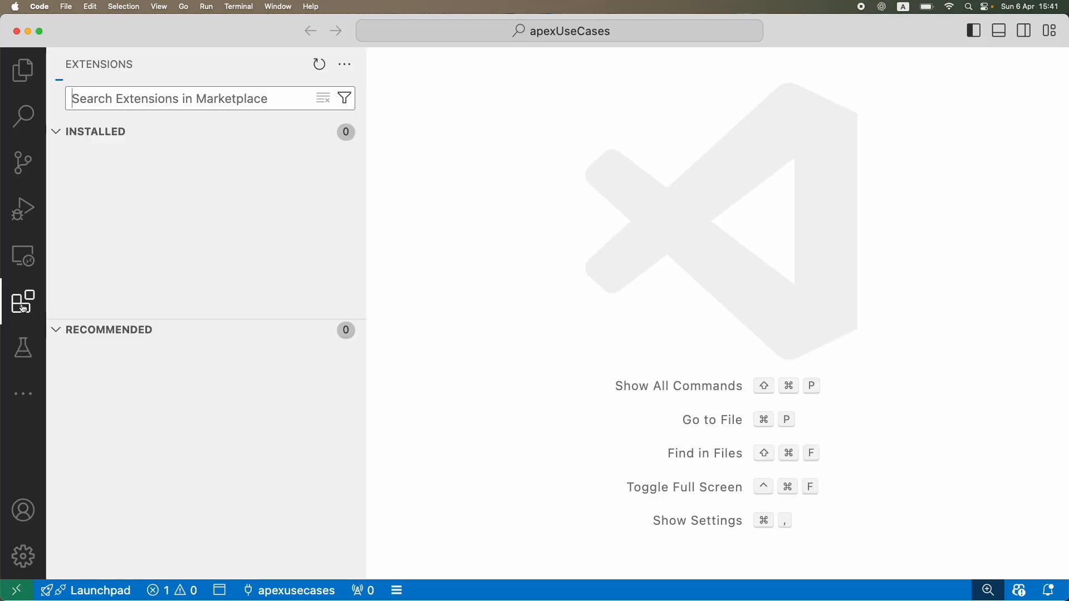
pyautogui.click(23, 302)
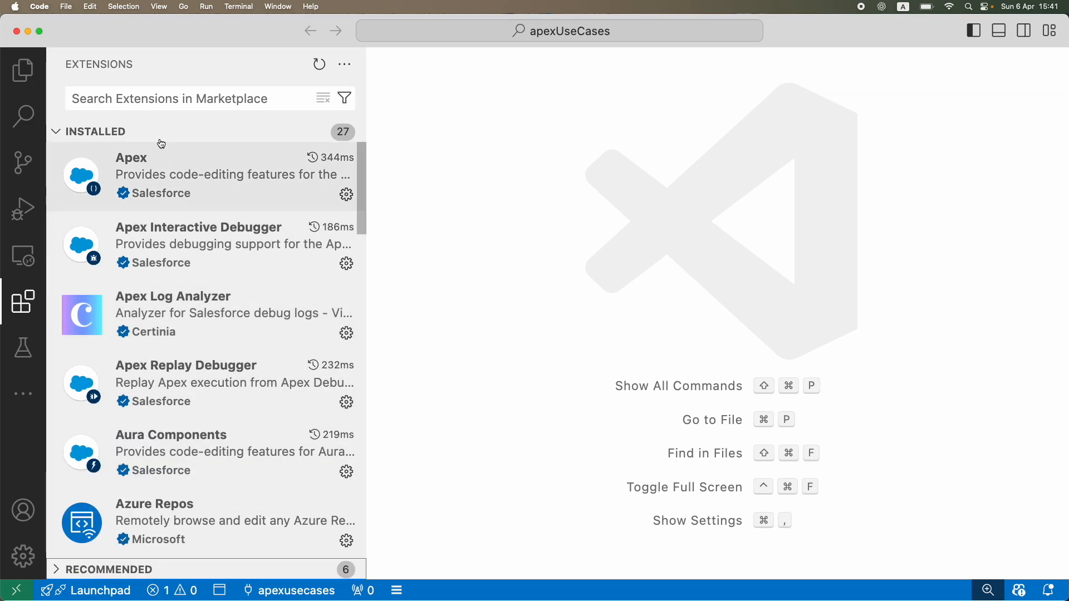
pyautogui.write('Salesforce')
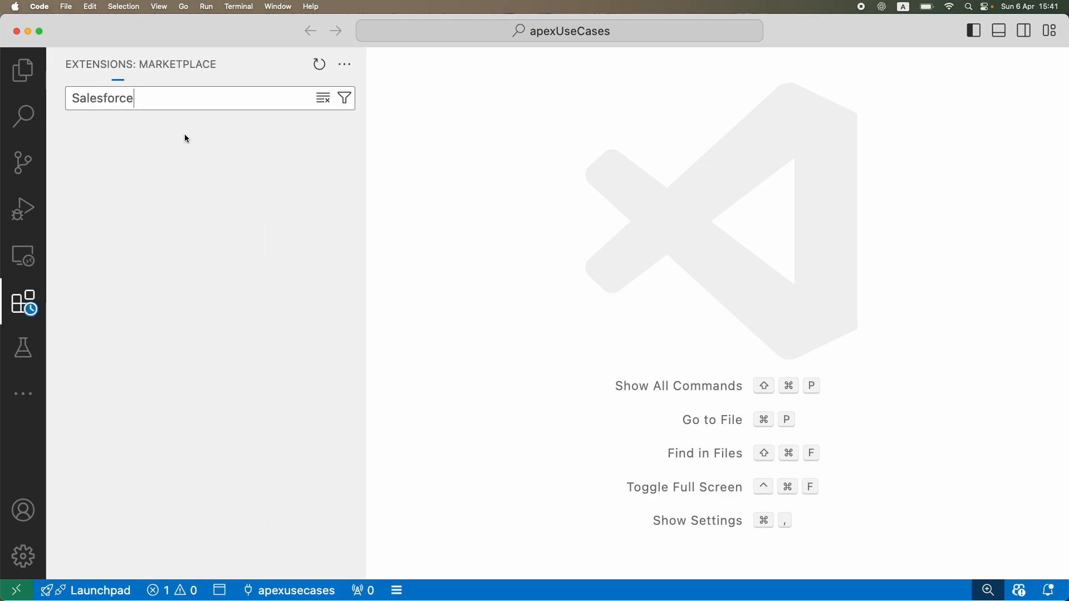
pyautogui.press('Enter')
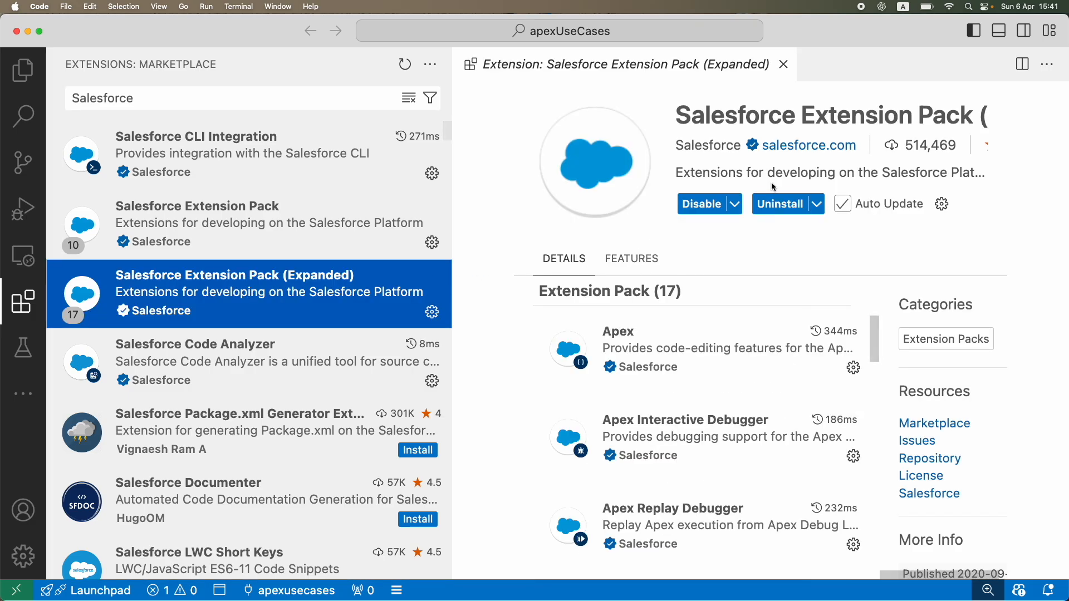
pyautogui.click(196, 223)
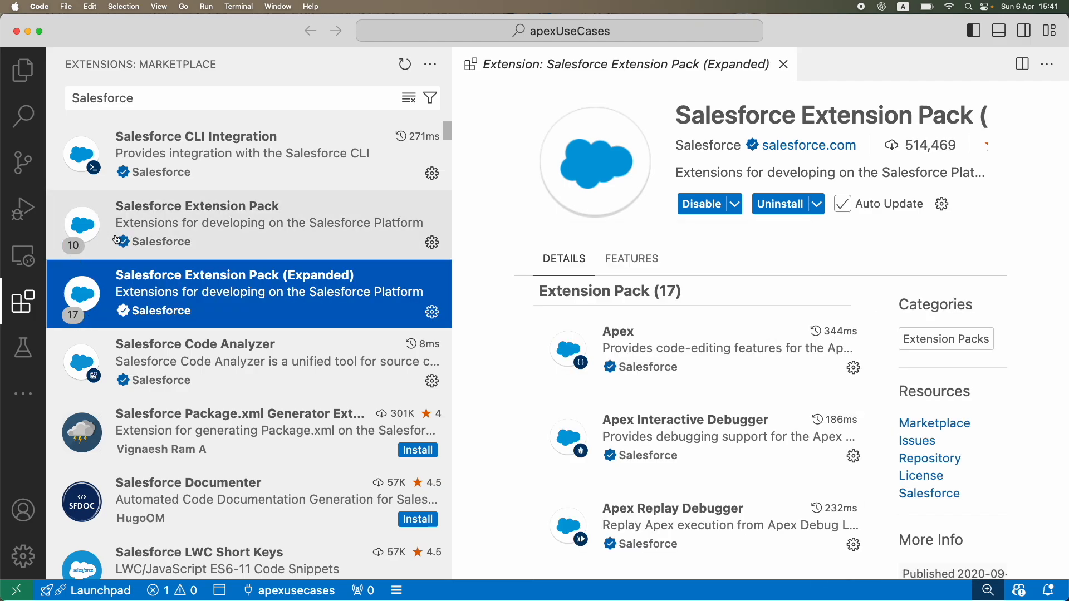
pyautogui.click(226, 223)
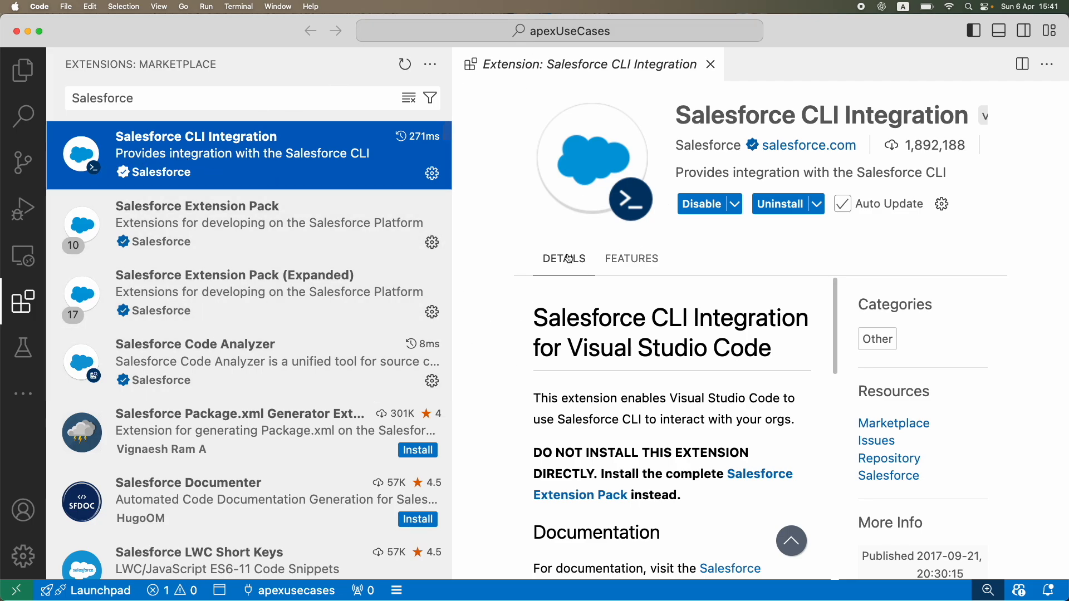
pyautogui.moveTo(598, 411)
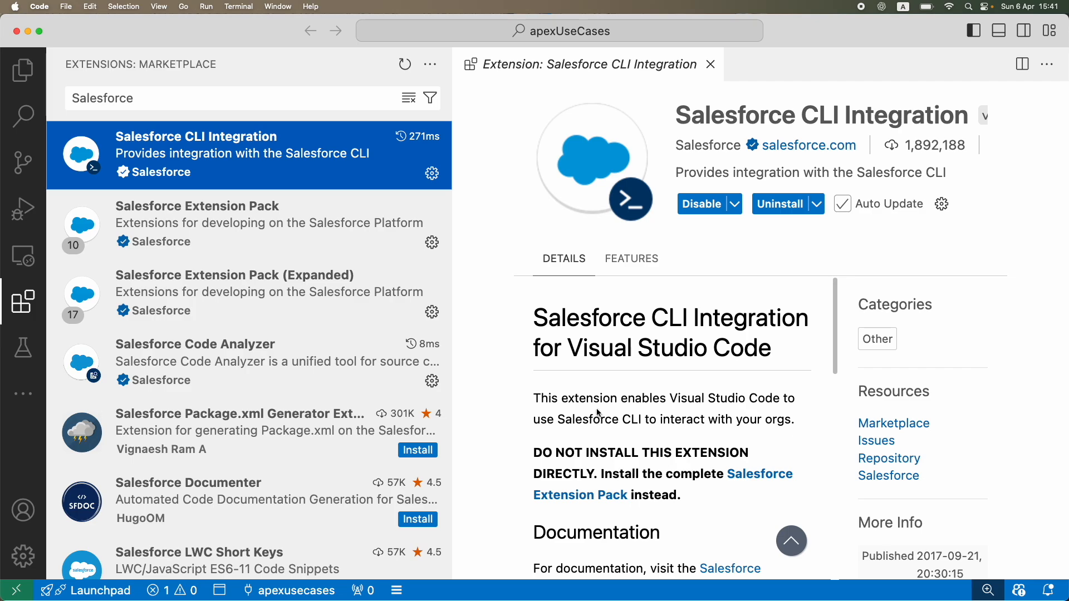
pyautogui.click(709, 64)
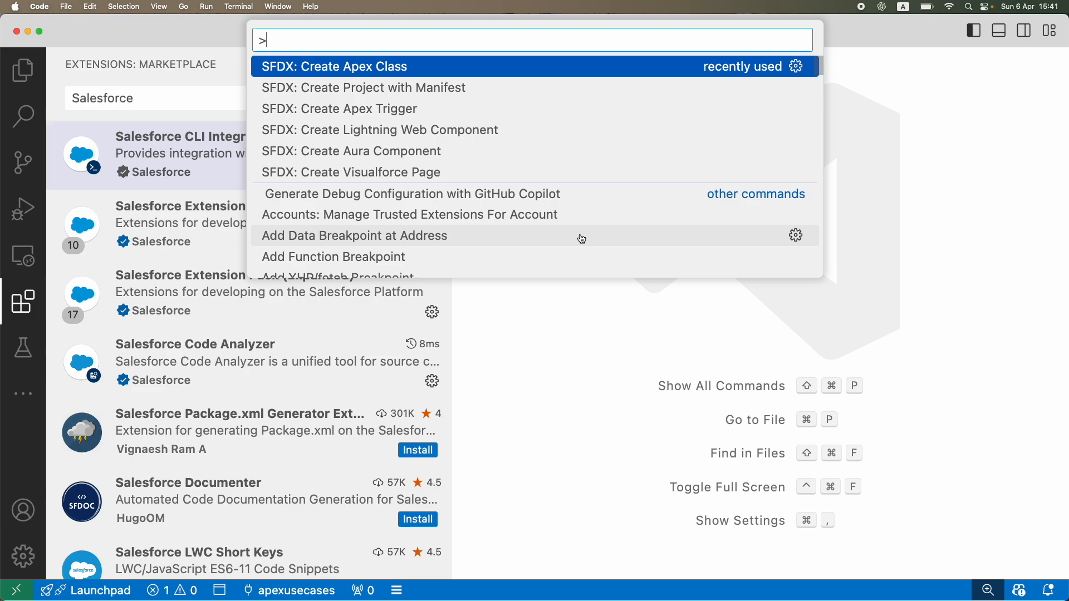
pyautogui.moveTo(375, 132)
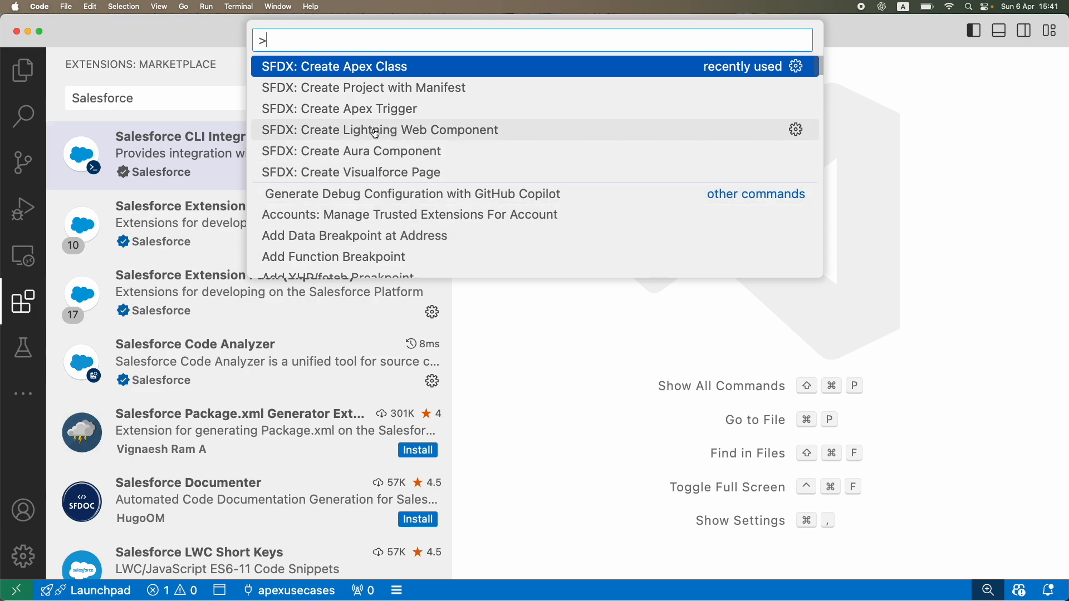
pyautogui.moveTo(304, 119)
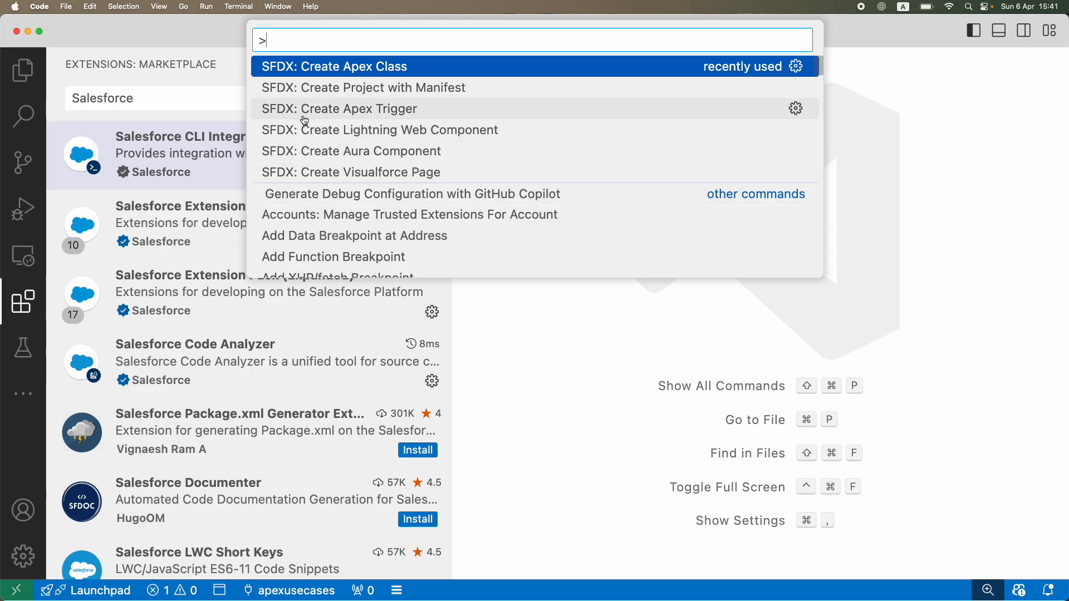
pyautogui.write('SFDX:')
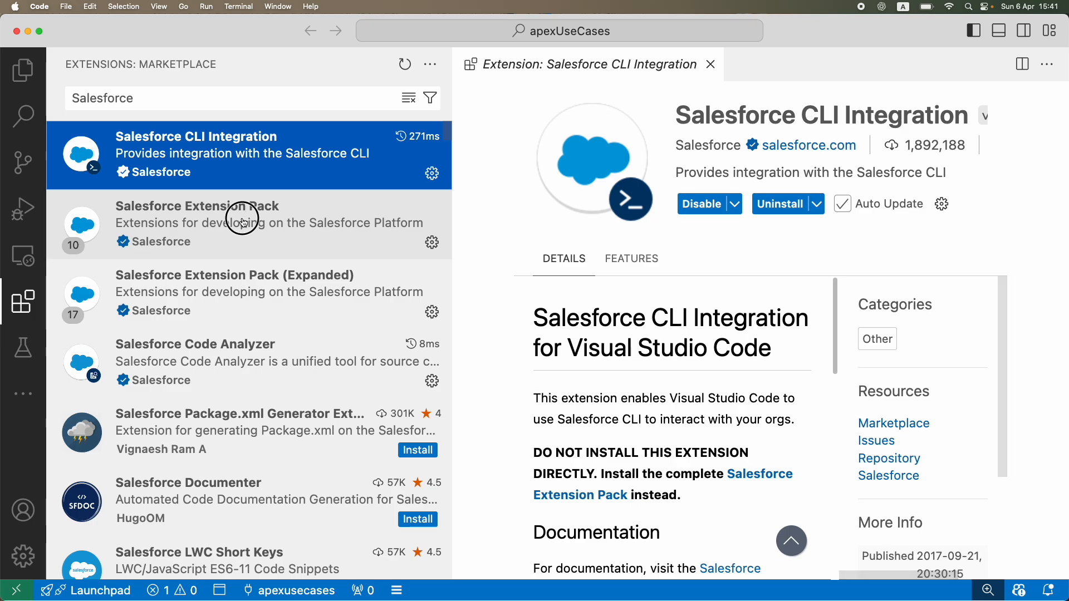
pyautogui.moveTo(630, 78)
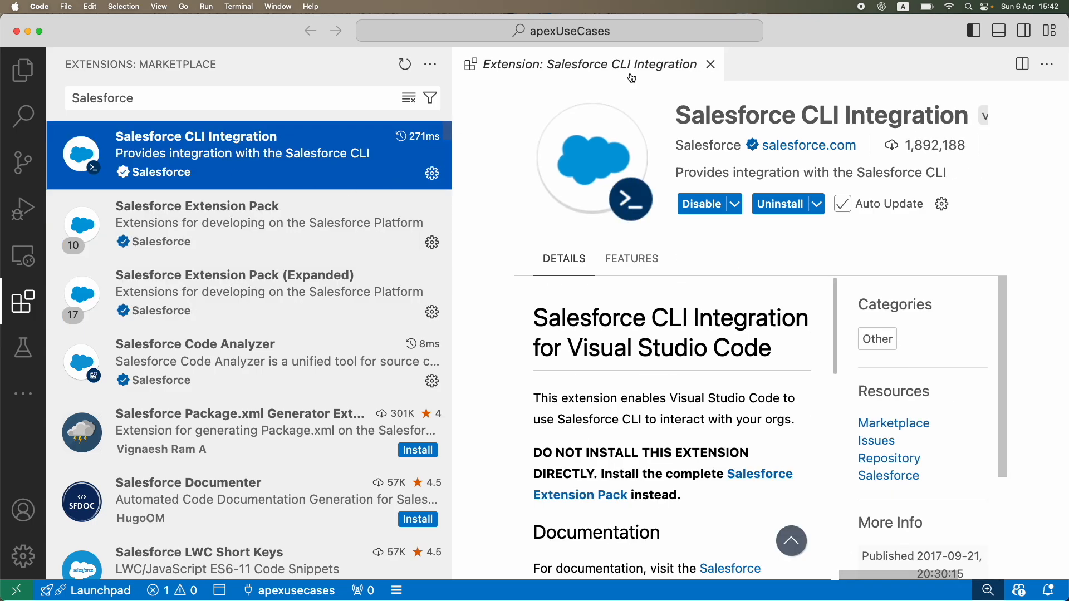
pyautogui.click(710, 64)
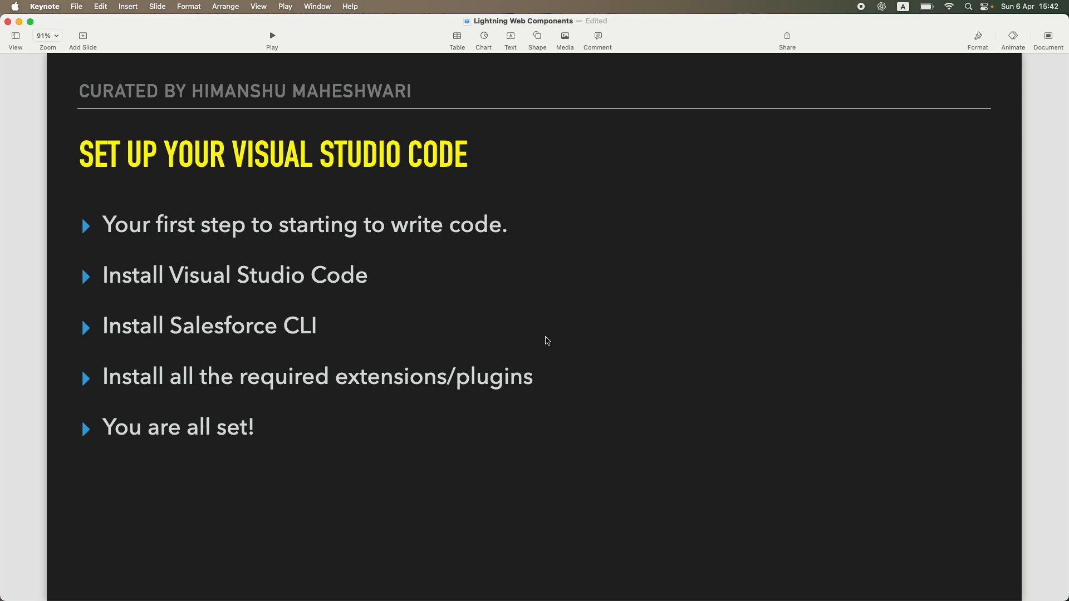
pyautogui.moveTo(266, 281)
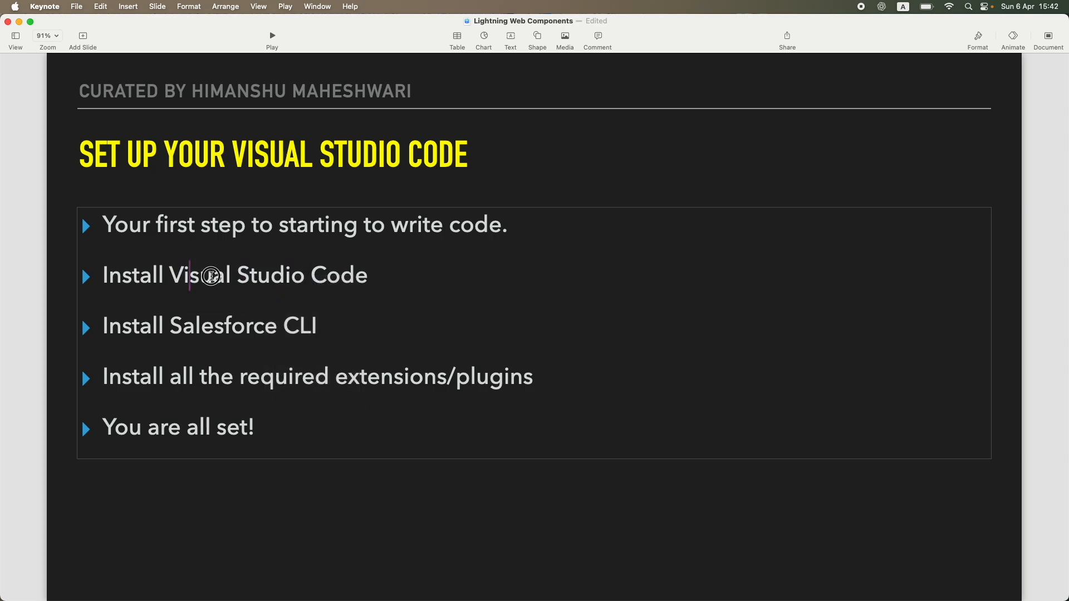
pyautogui.doubleClick(300, 325)
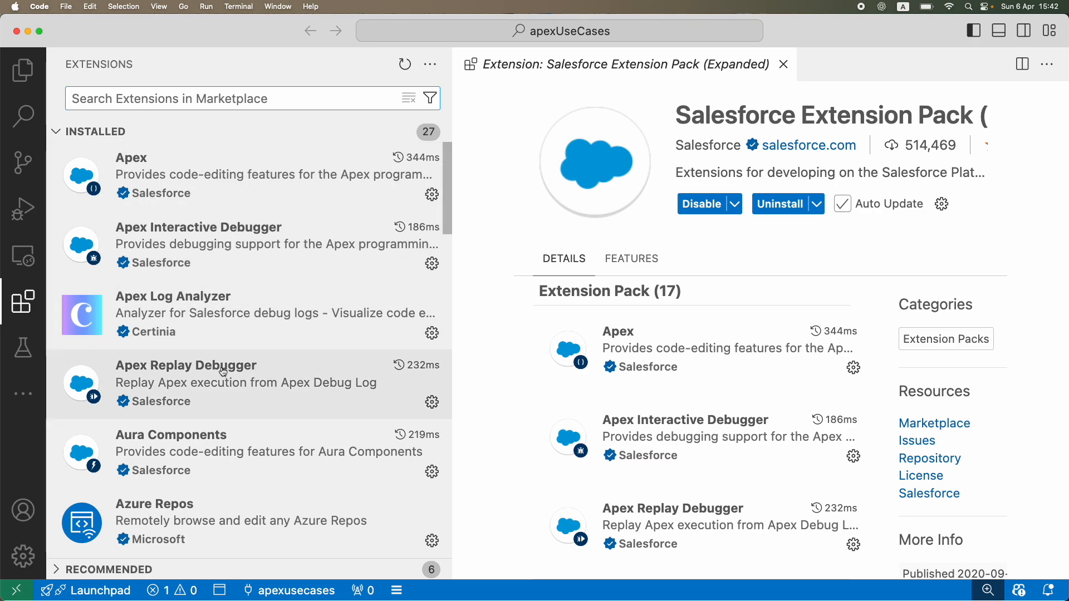
# Step: Browse the installed extensions list and view the Prettier - Code formatter details
pyautogui.scroll(-3)
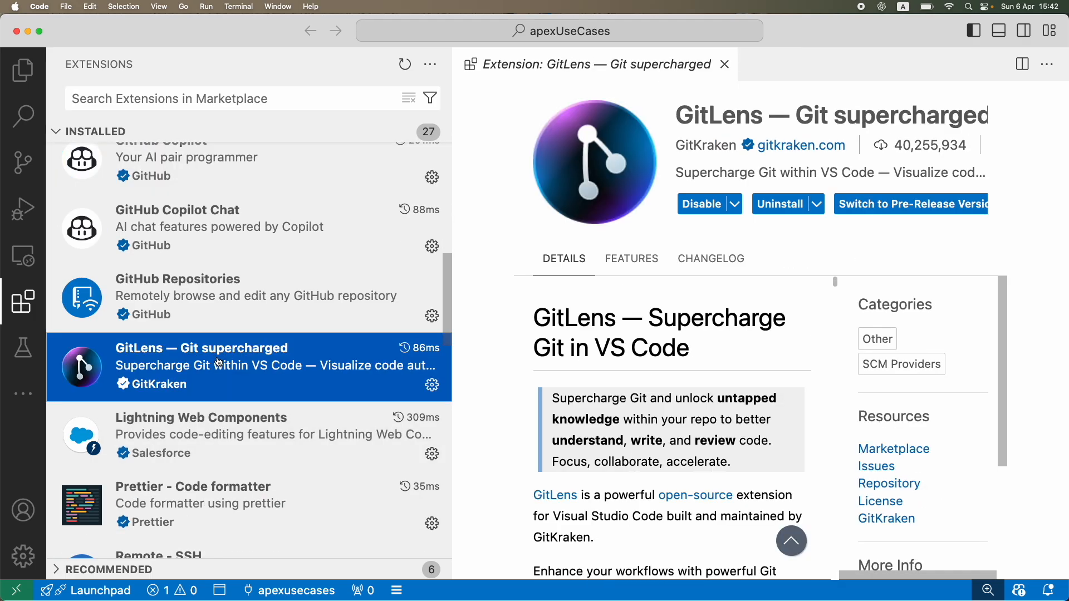
pyautogui.click(197, 434)
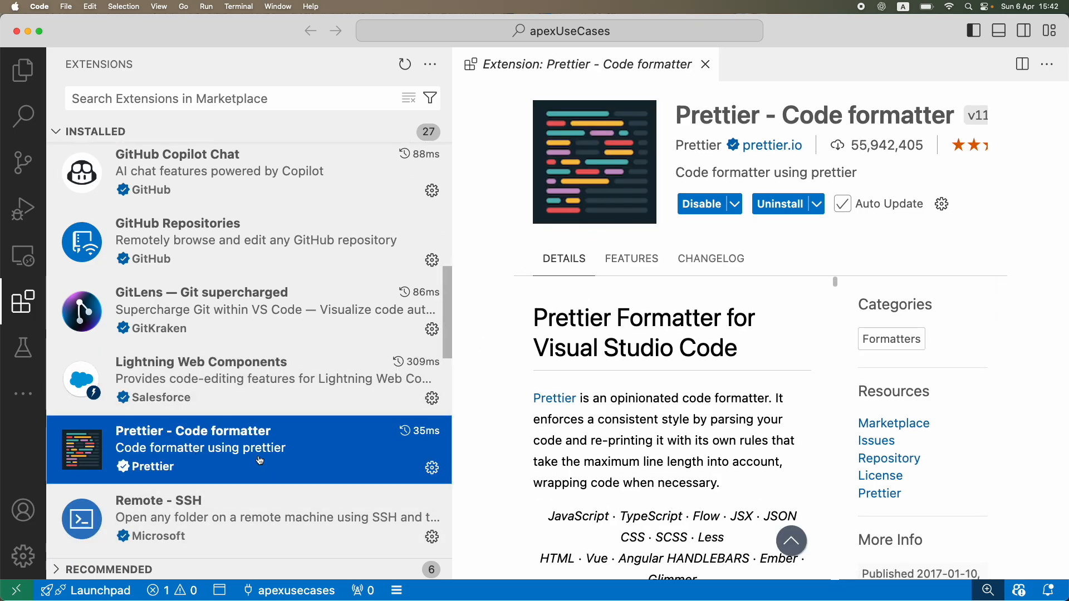
pyautogui.scroll(-3)
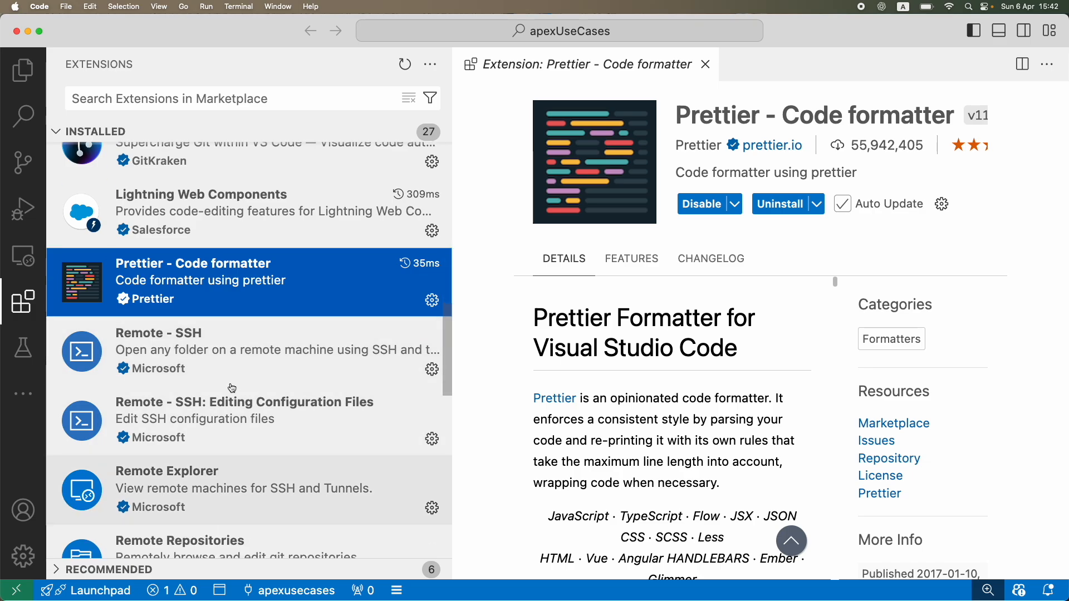
pyautogui.scroll(-3)
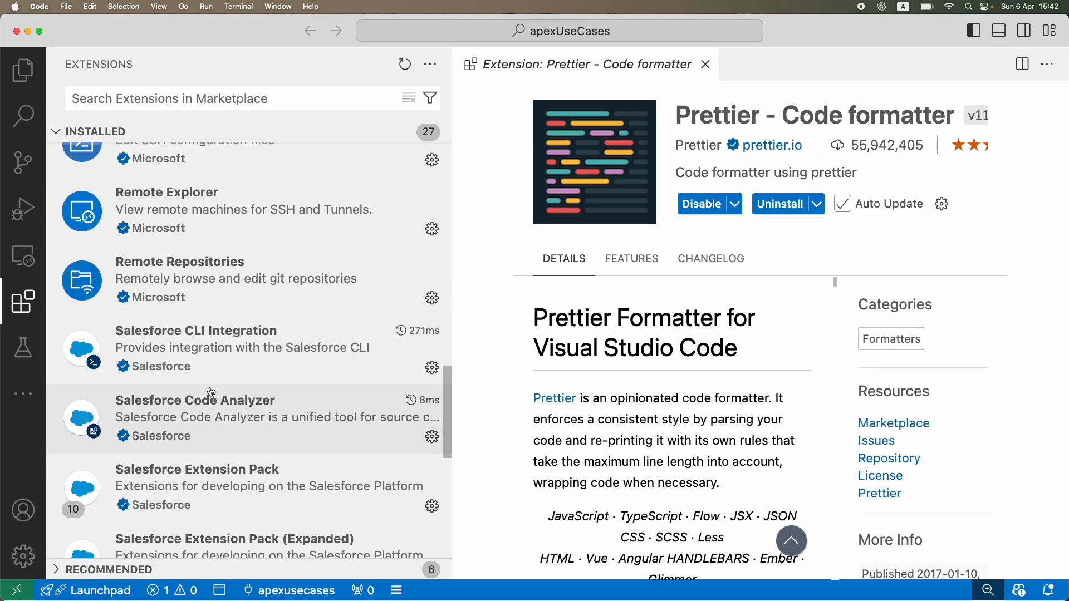
pyautogui.moveTo(483, 301)
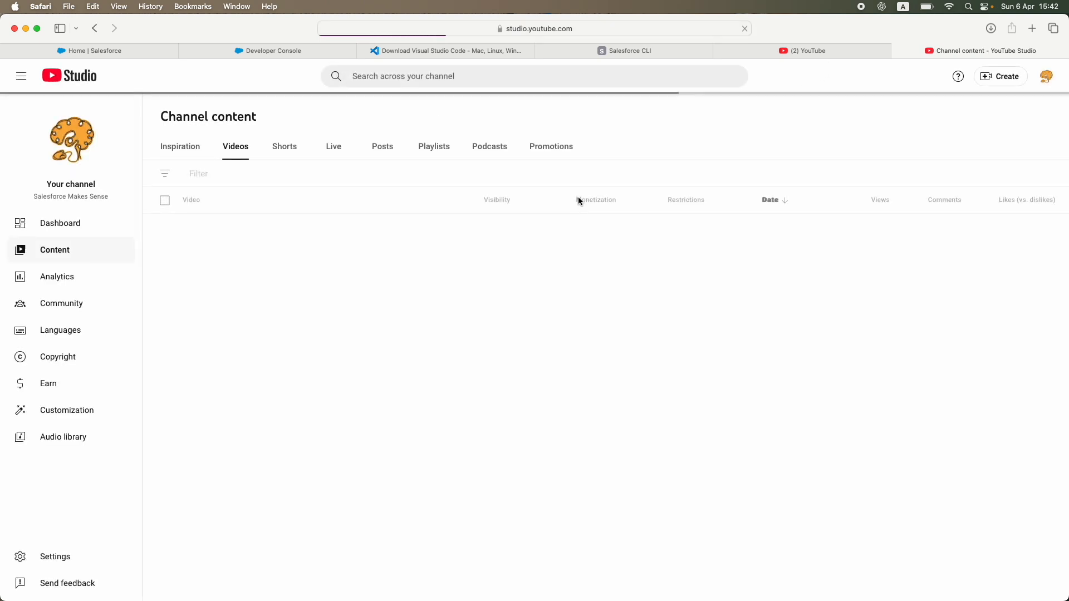
pyautogui.click(434, 147)
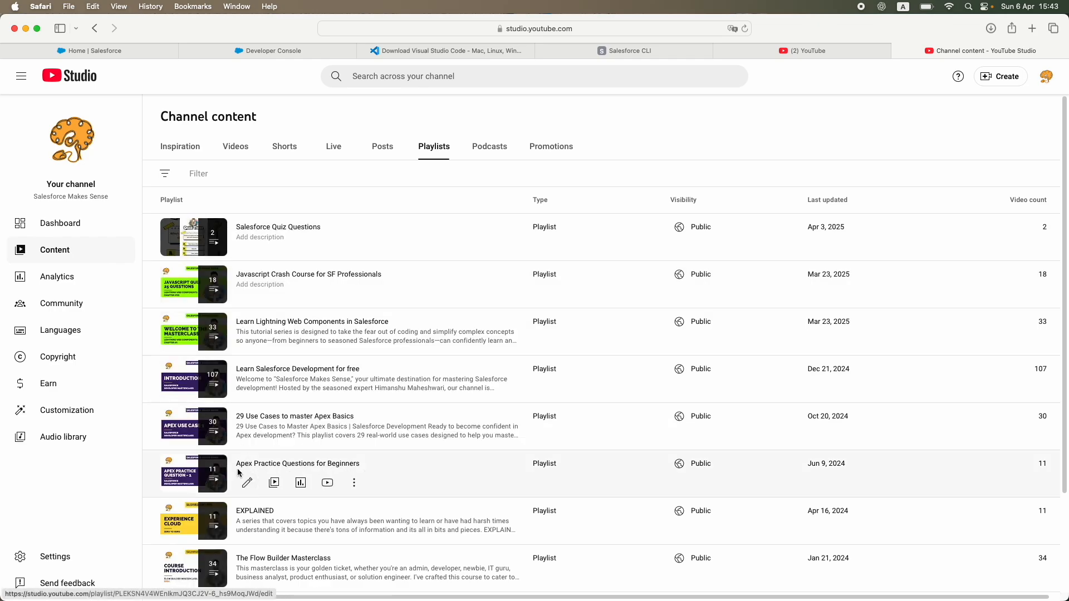
pyautogui.scroll(-3)
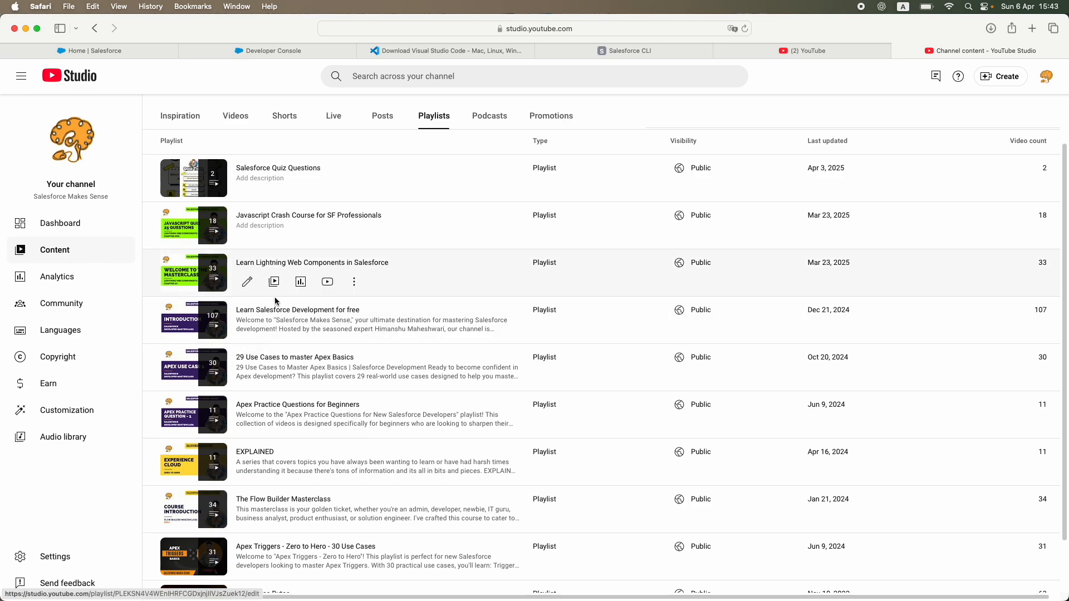
pyautogui.scroll(-3)
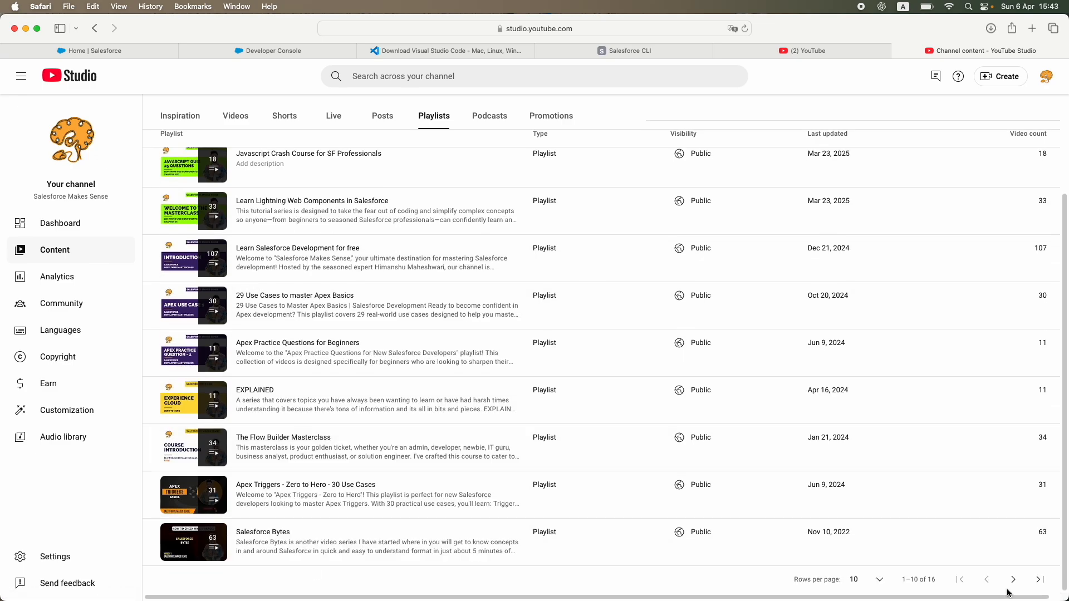
pyautogui.click(1012, 580)
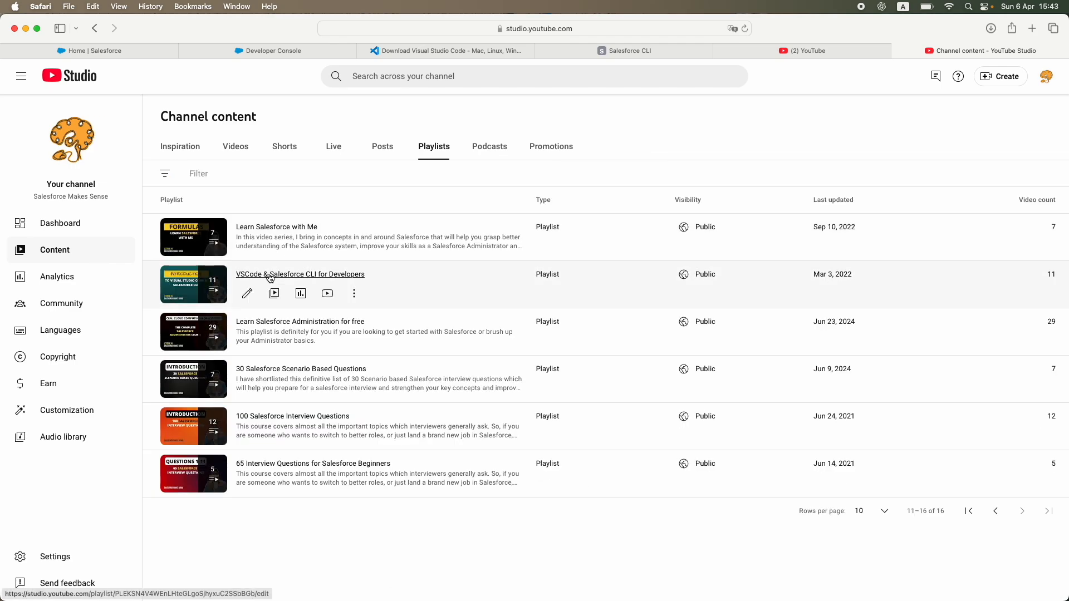